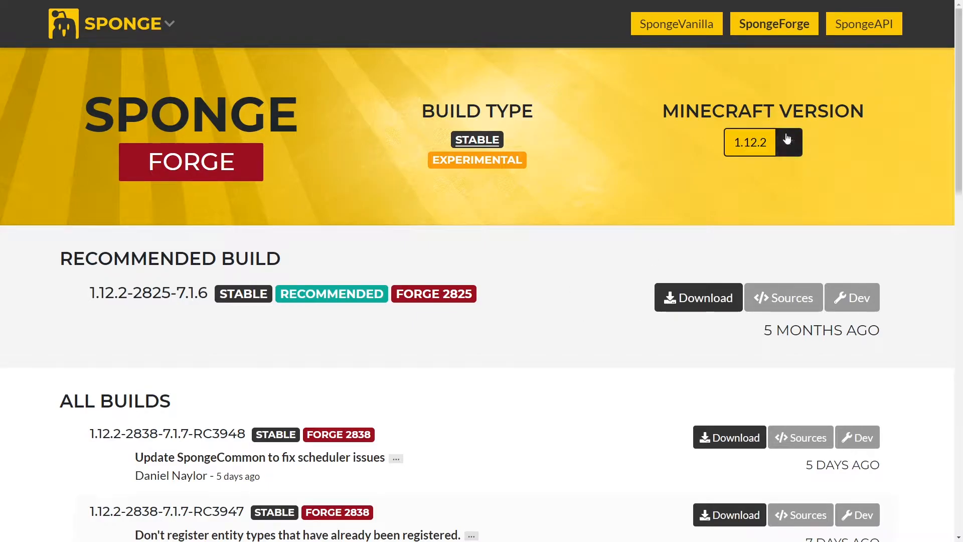
Download the recommended SpongeForge 1.12.2 build and stop the running test server.
left_click(789, 142)
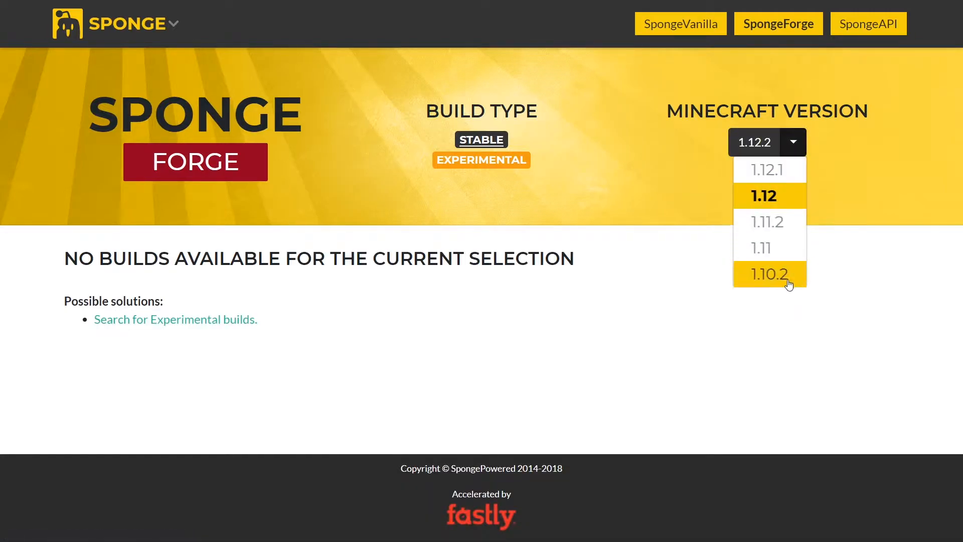
left_click(754, 143)
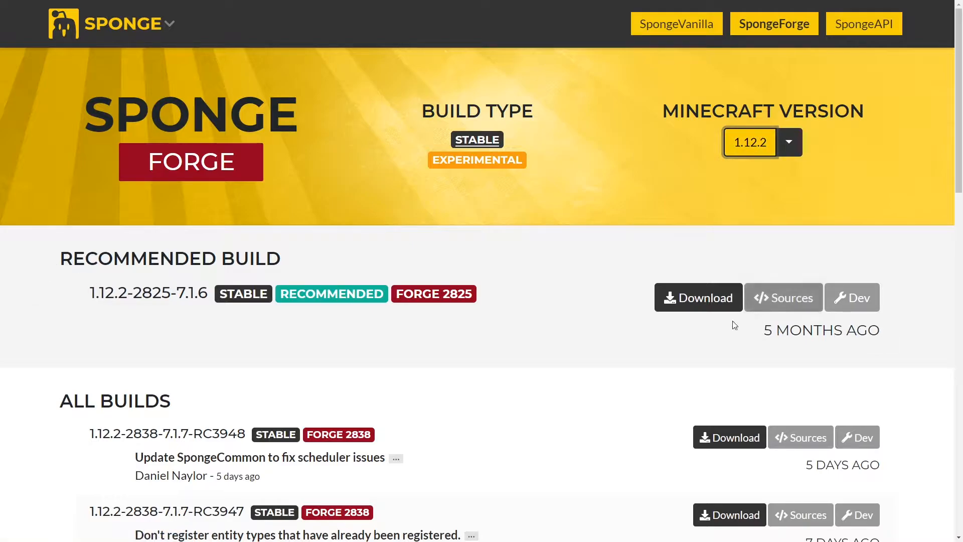
mouse_move(572, 420)
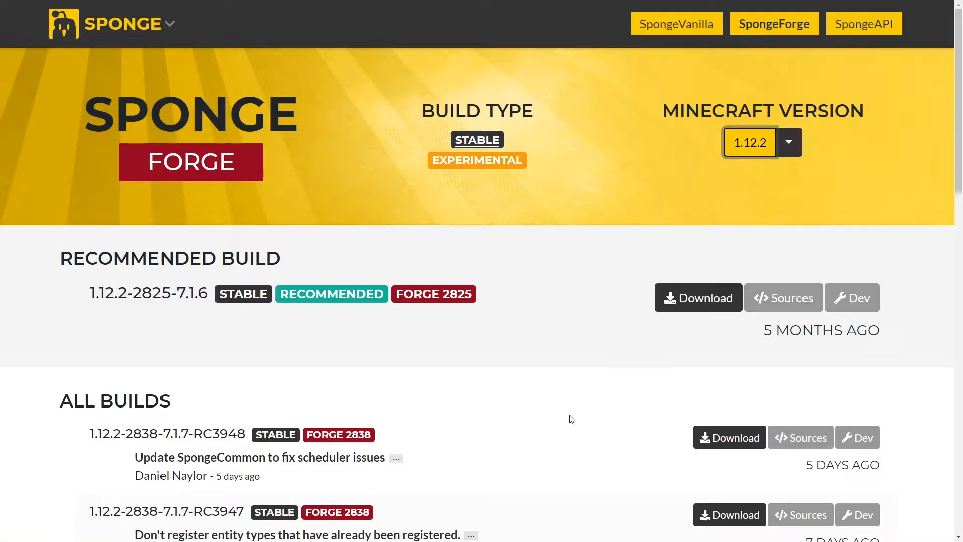
mouse_move(72, 221)
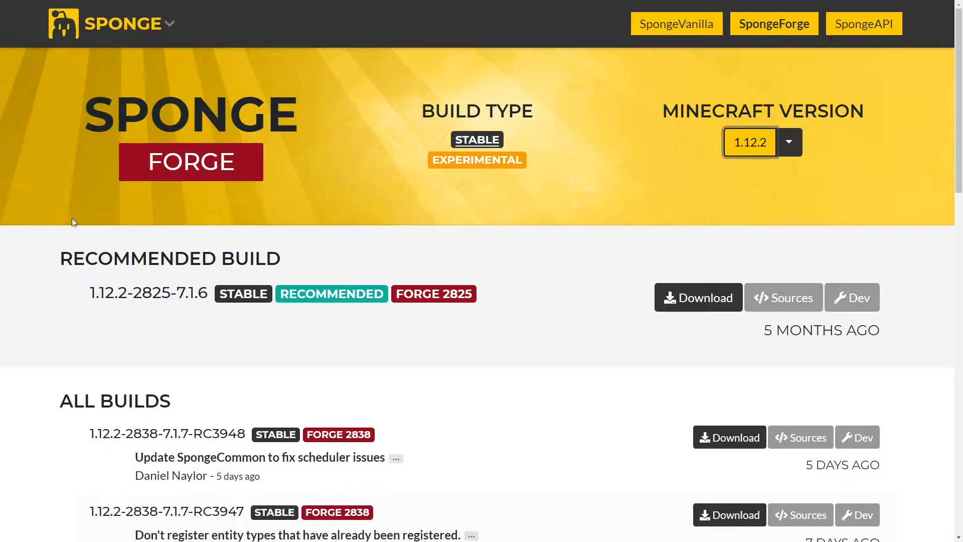
mouse_move(88, 301)
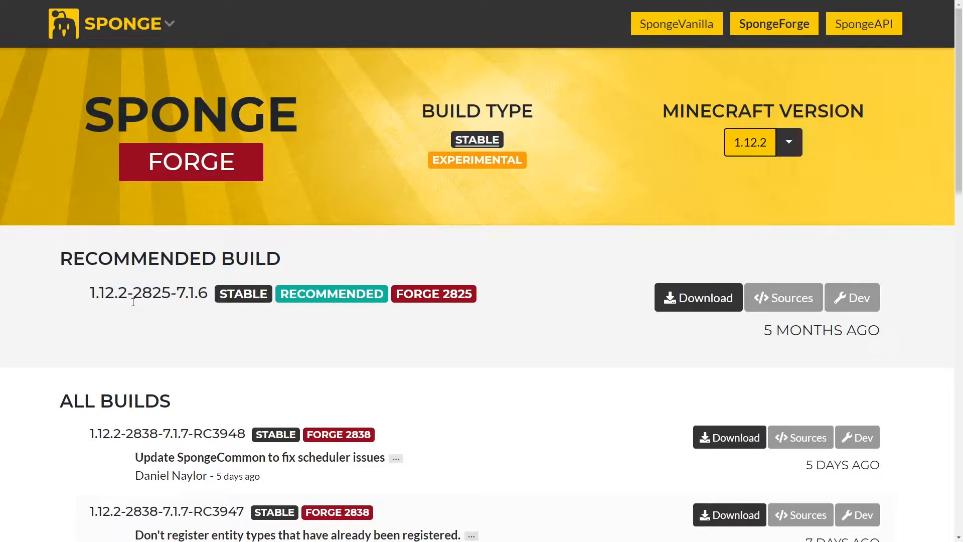
double_click(151, 293)
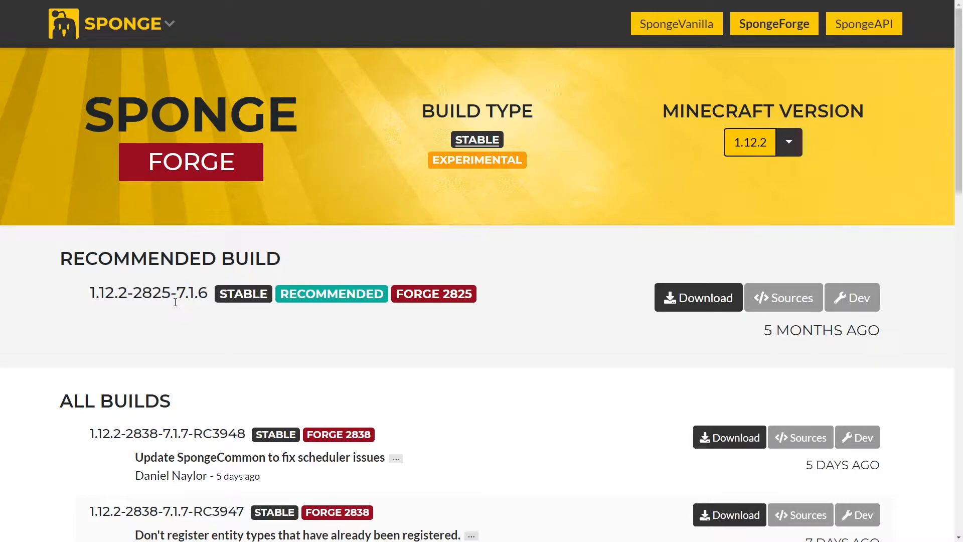
double_click(187, 293)
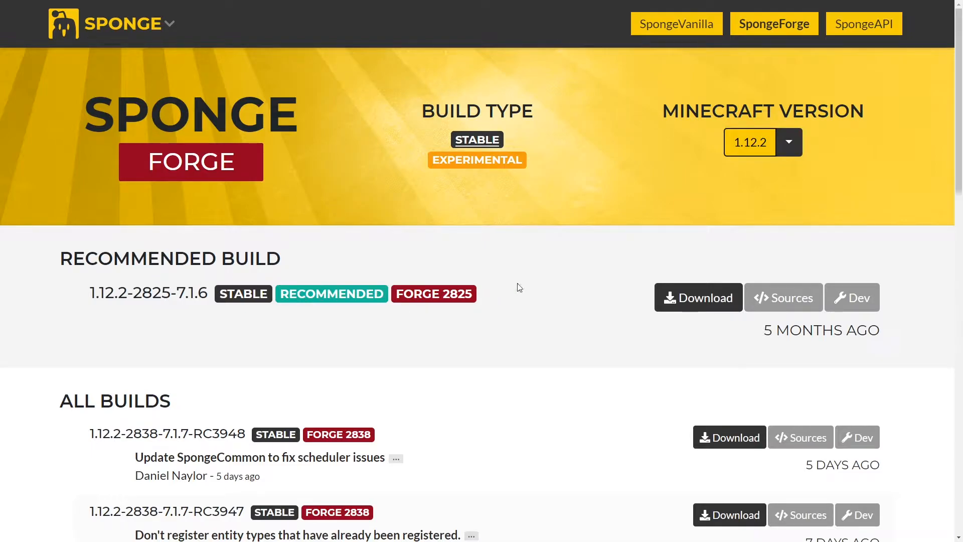
mouse_move(582, 325)
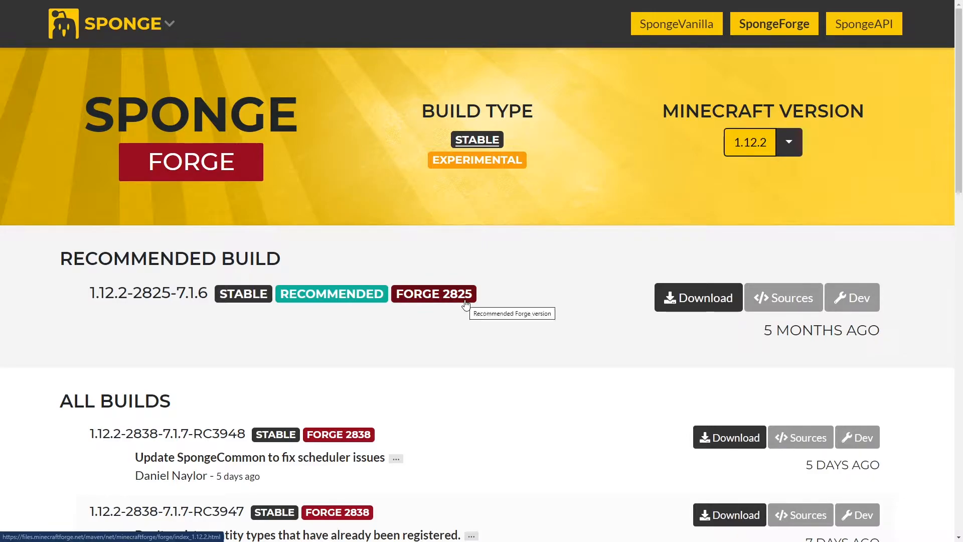
mouse_move(463, 308)
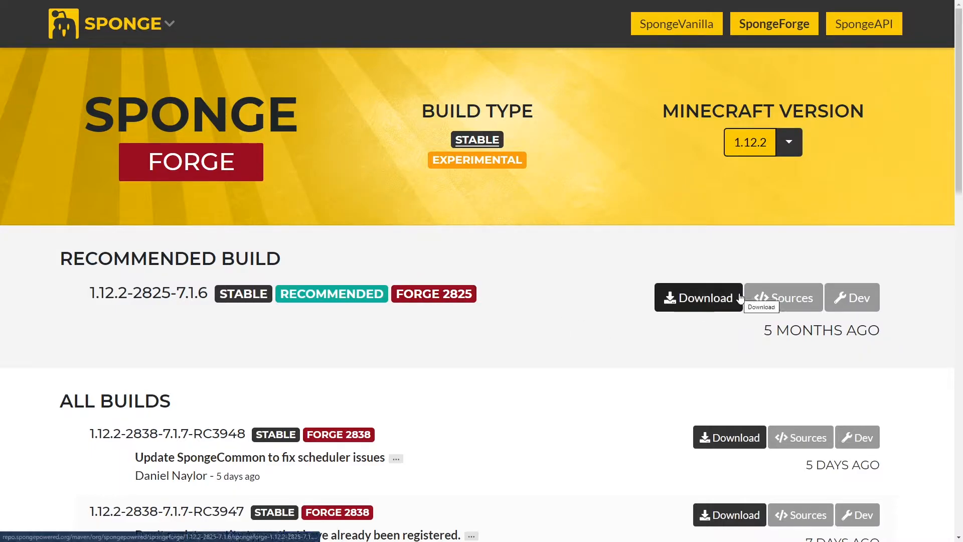
left_click(698, 297)
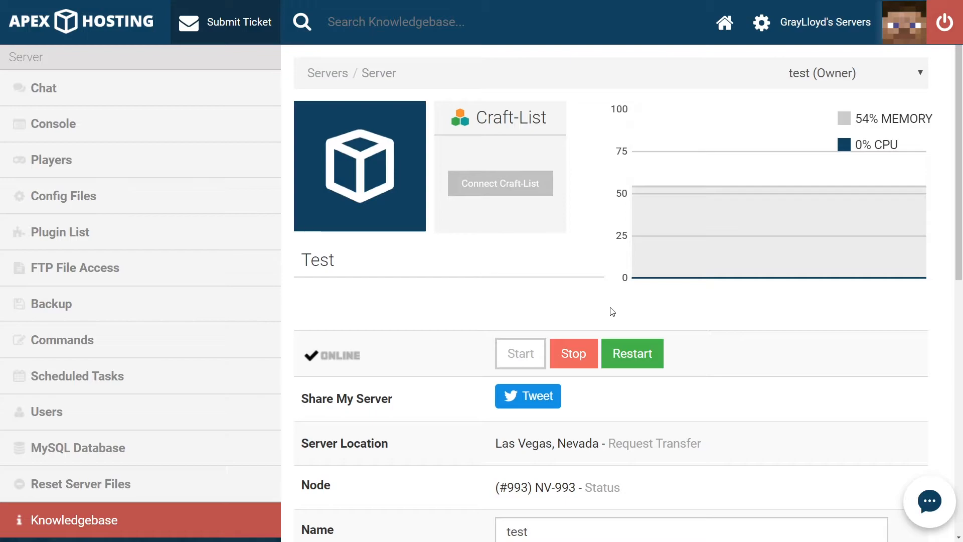
mouse_move(588, 361)
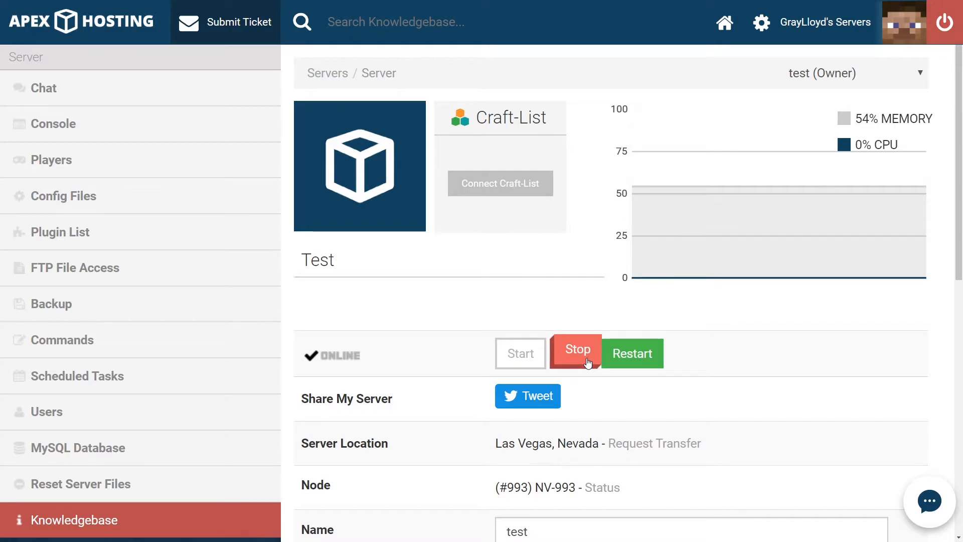
left_click(578, 353)
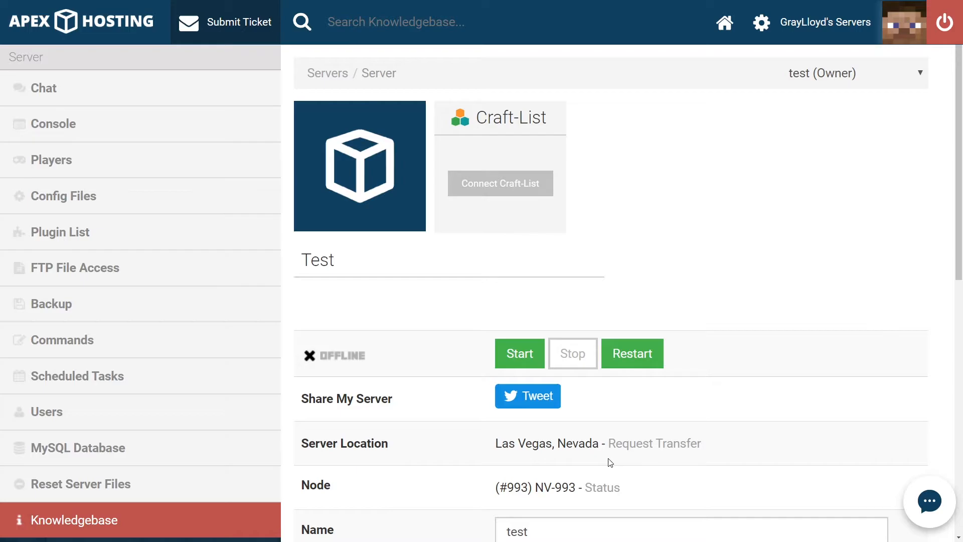
mouse_move(221, 237)
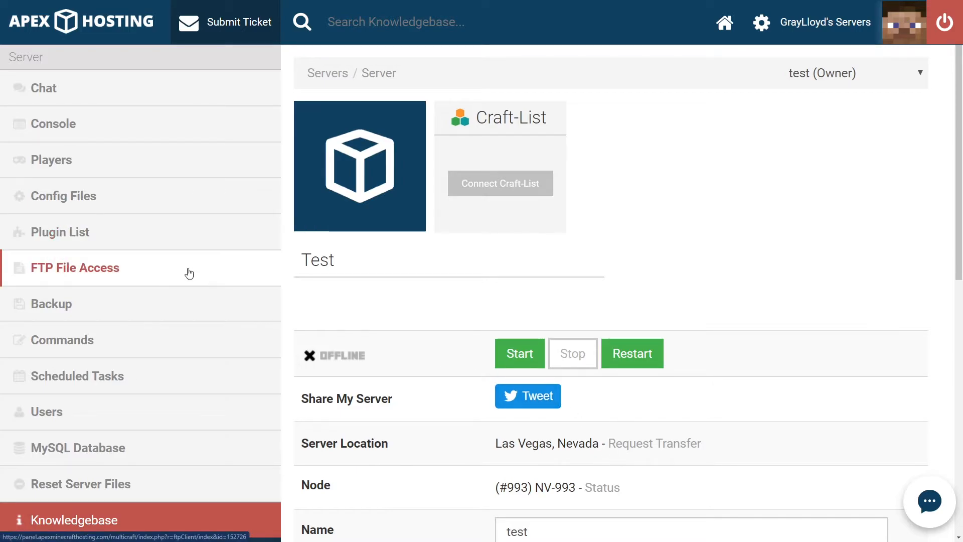
Upload the five jars, including spongeforge-1.12.2-2825-7.1.6 and LuckPerms-Sponge-4.3.75, into the mods folder via FTP File Access.
left_click(75, 267)
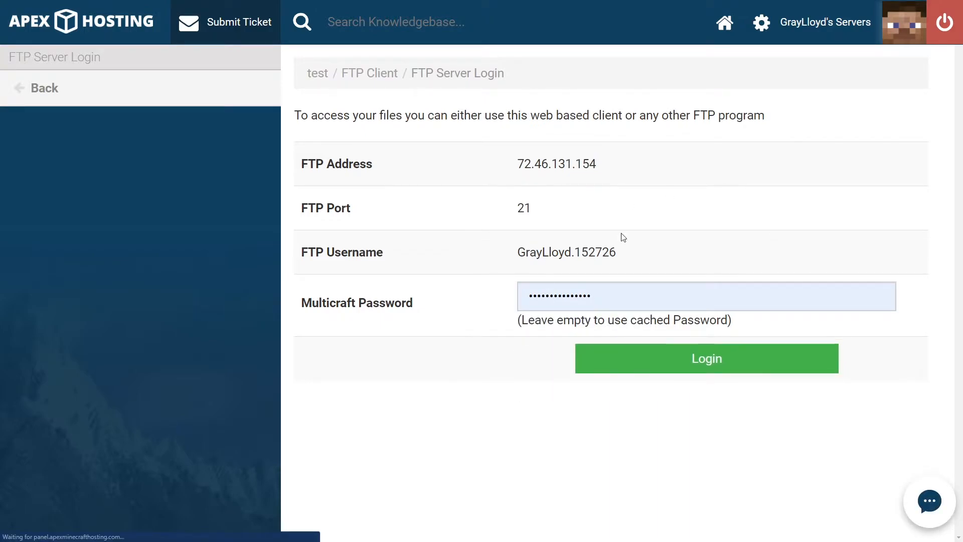
left_click(706, 359)
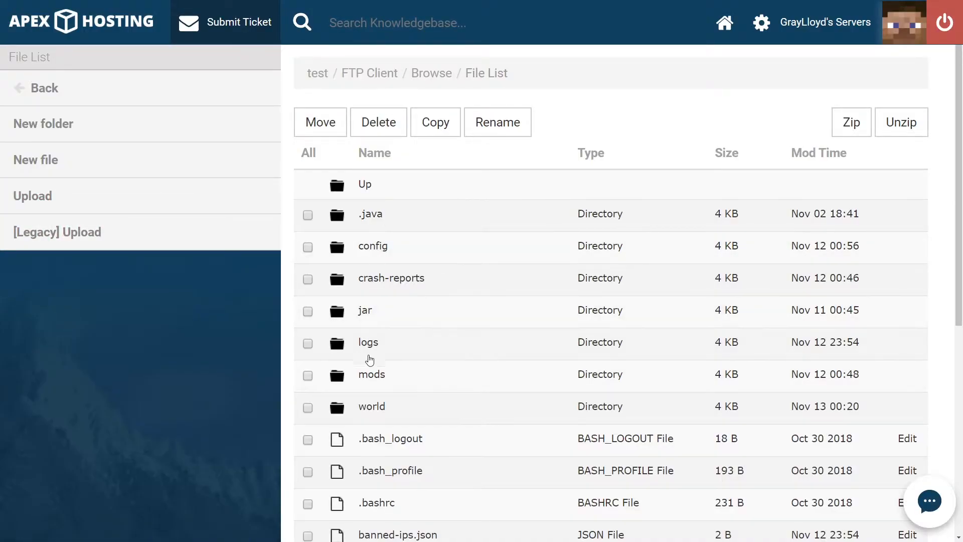
left_click(371, 374)
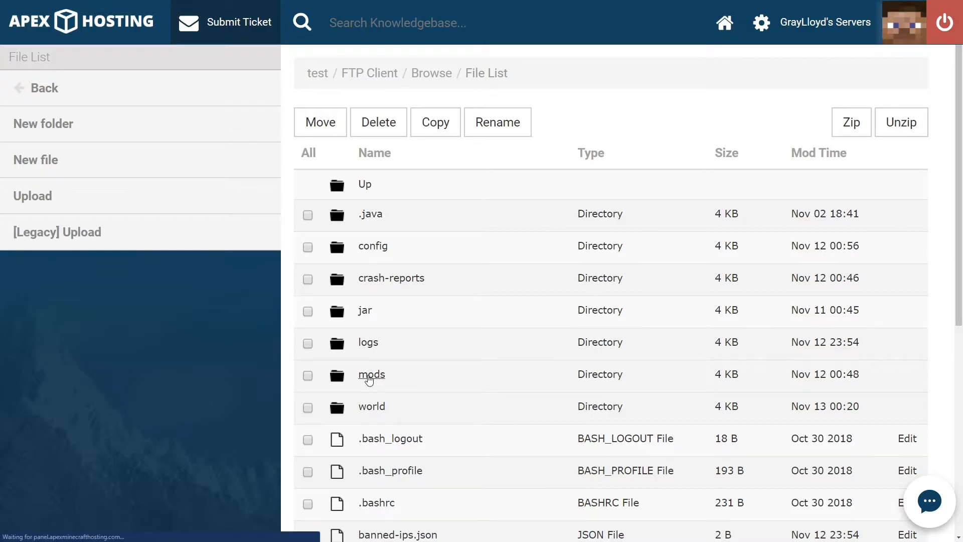
left_click(371, 375)
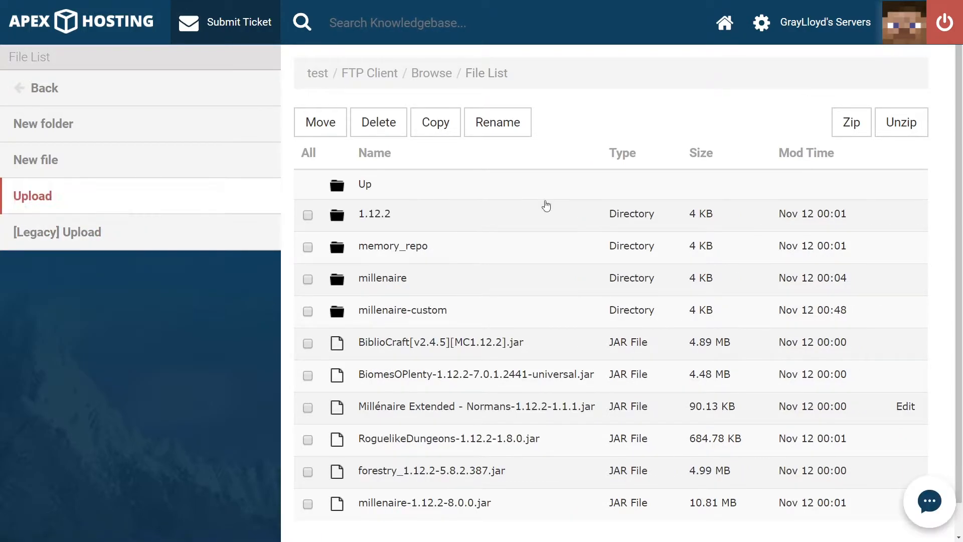
left_click(32, 196)
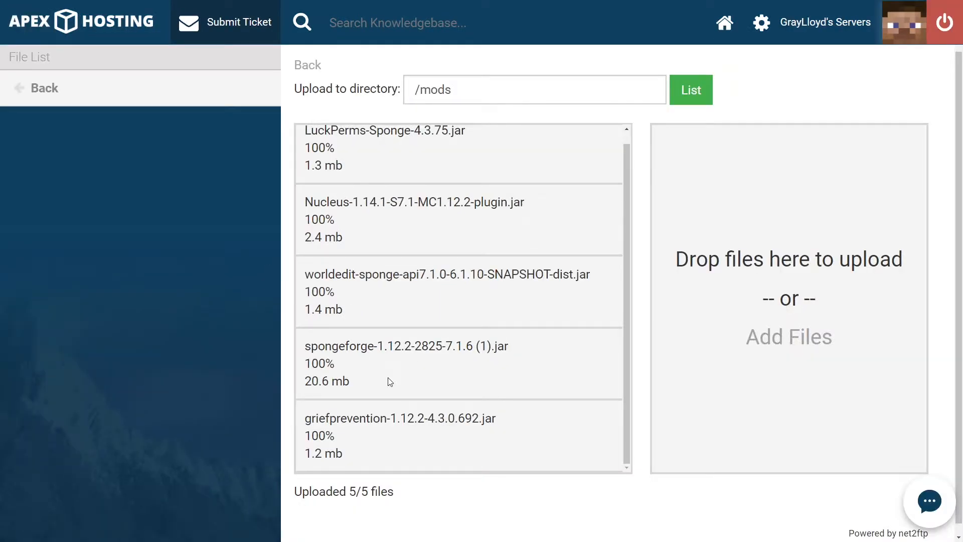
mouse_move(608, 385)
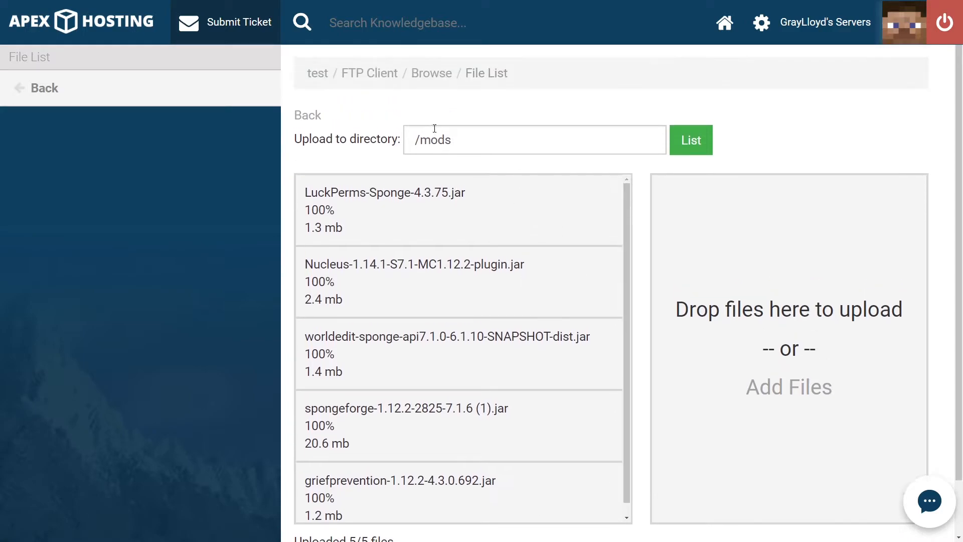
mouse_move(323, 75)
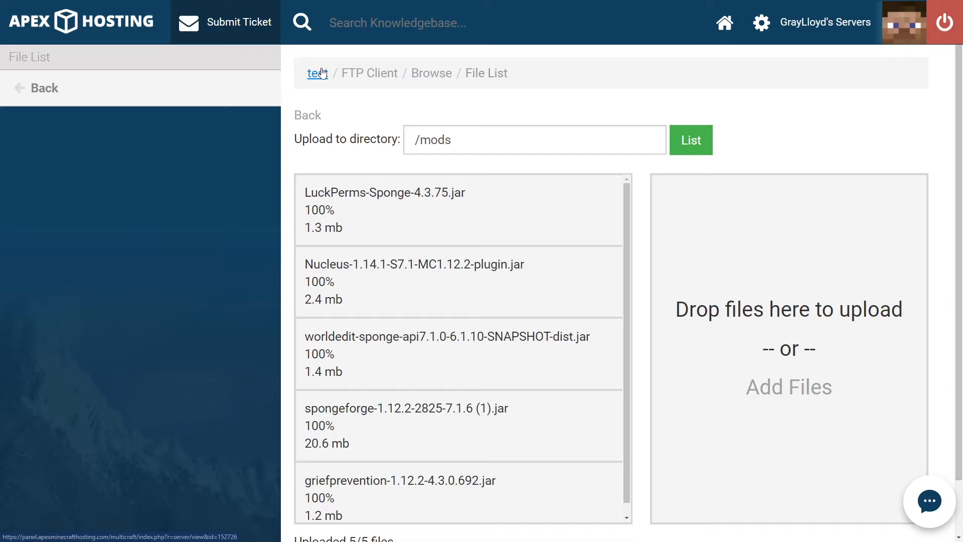
Return to the test server overview and set its World field to 'world'.
left_click(315, 73)
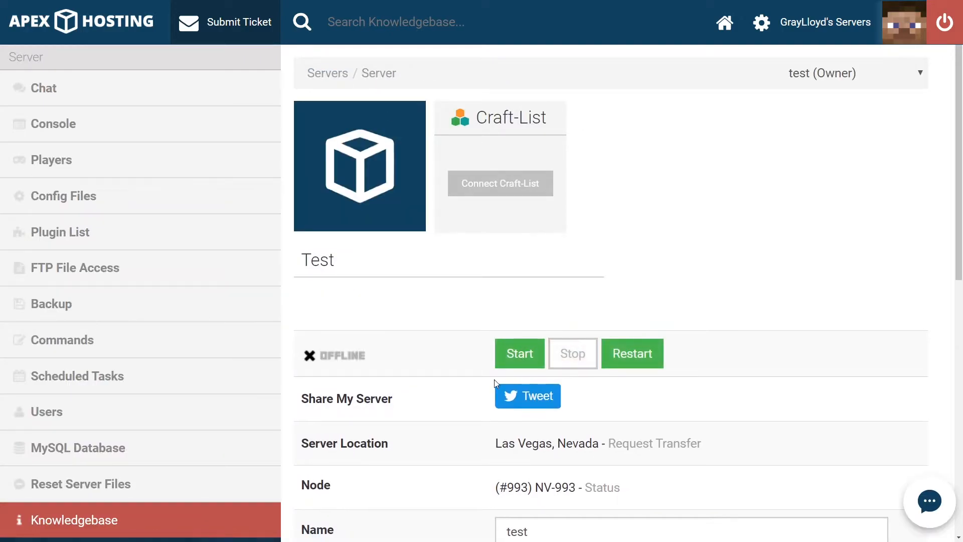
scroll("down", 3)
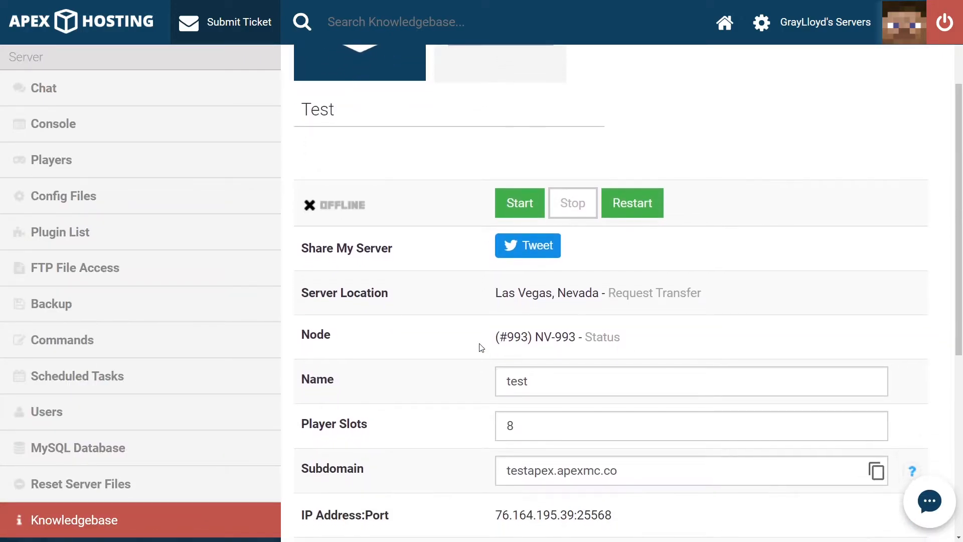
scroll("down", 3)
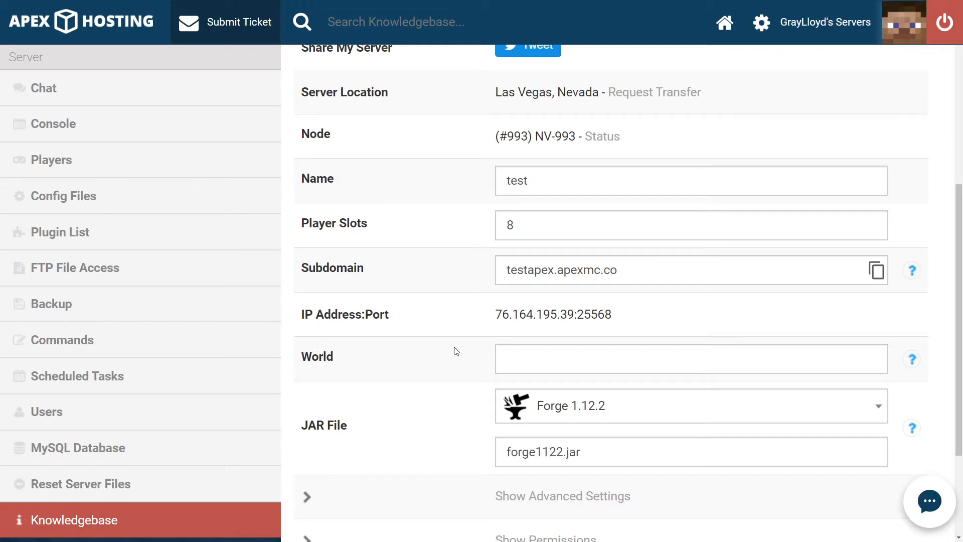
mouse_move(637, 319)
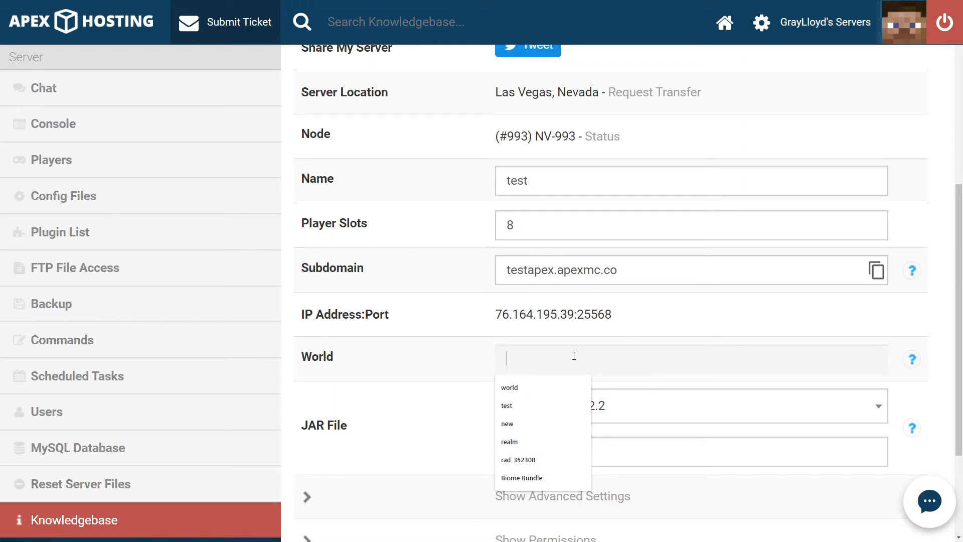
left_click(509, 388)
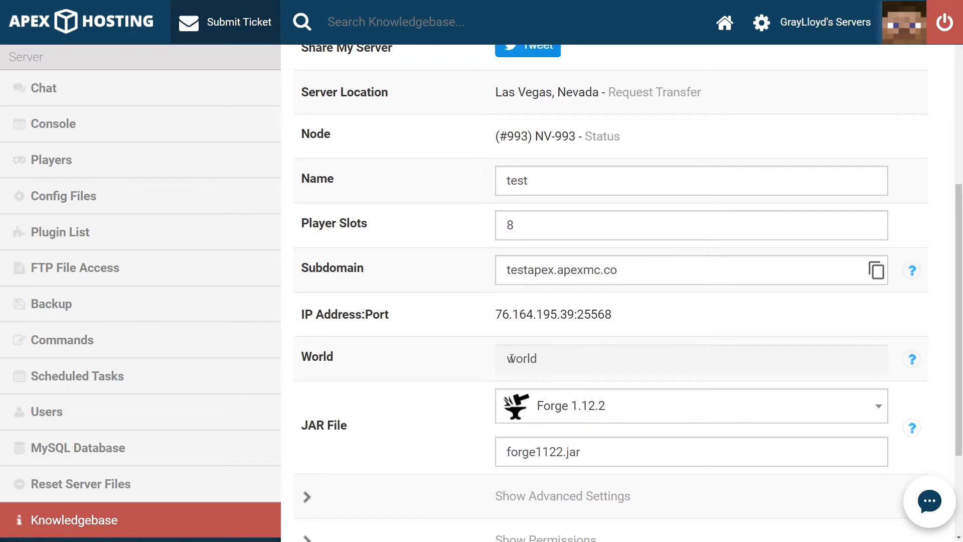
scroll("down", 3)
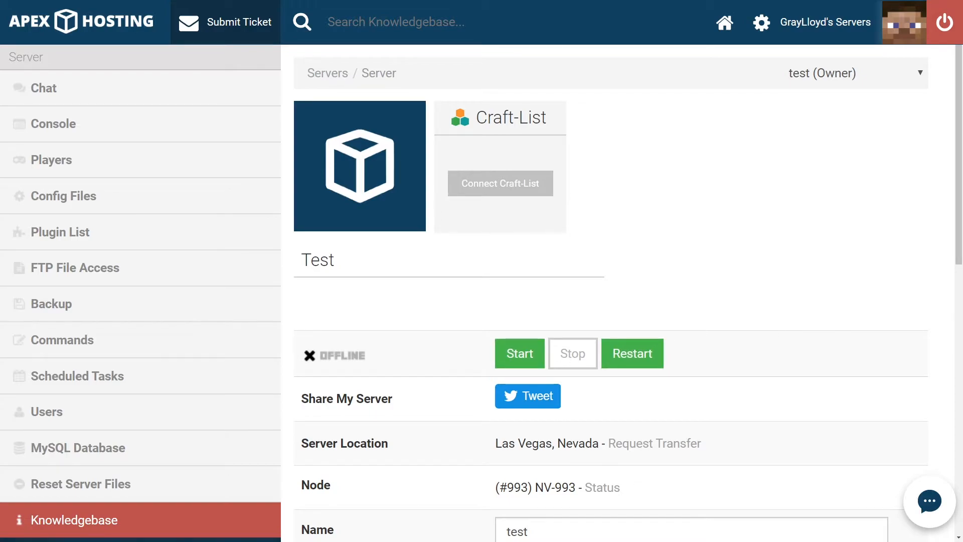
Restart the test server from its overview page.
left_click(520, 353)
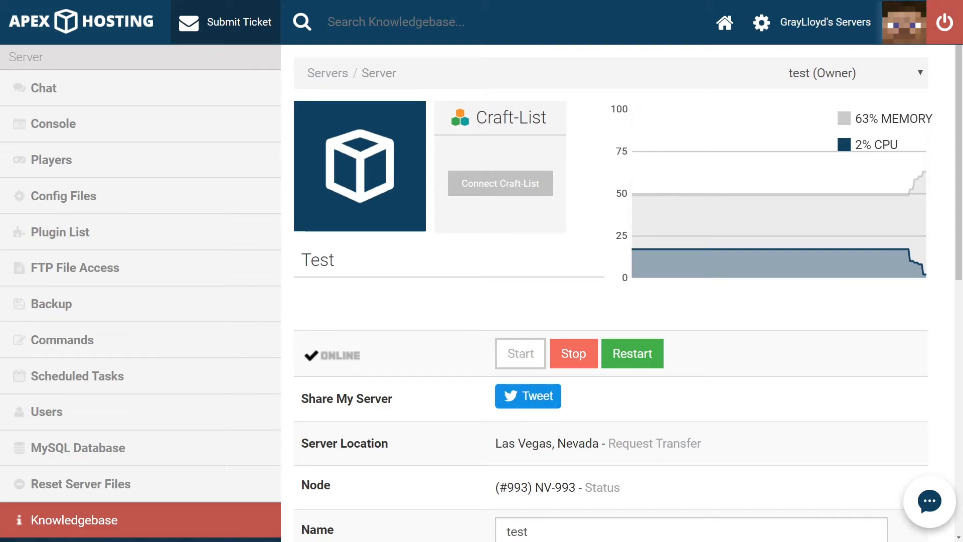
left_click(633, 353)
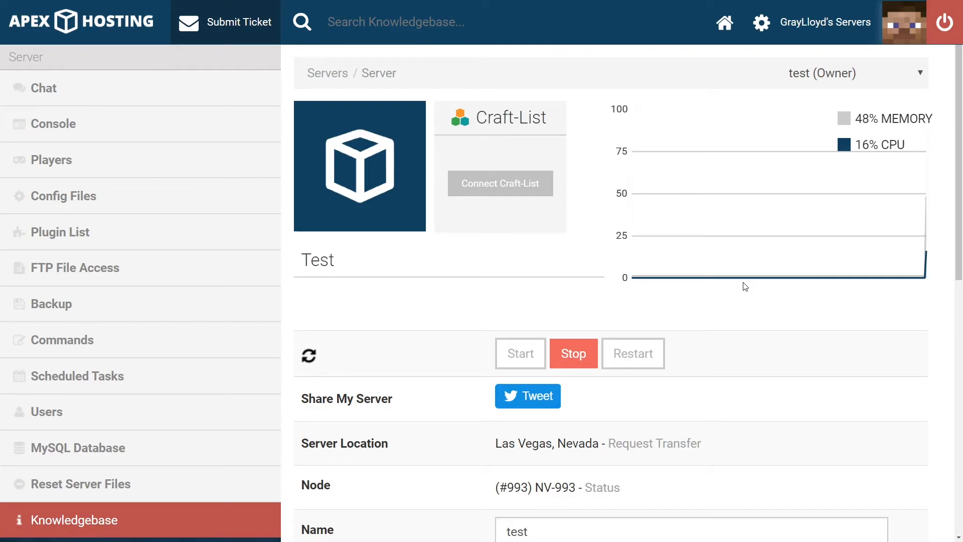
mouse_move(42, 89)
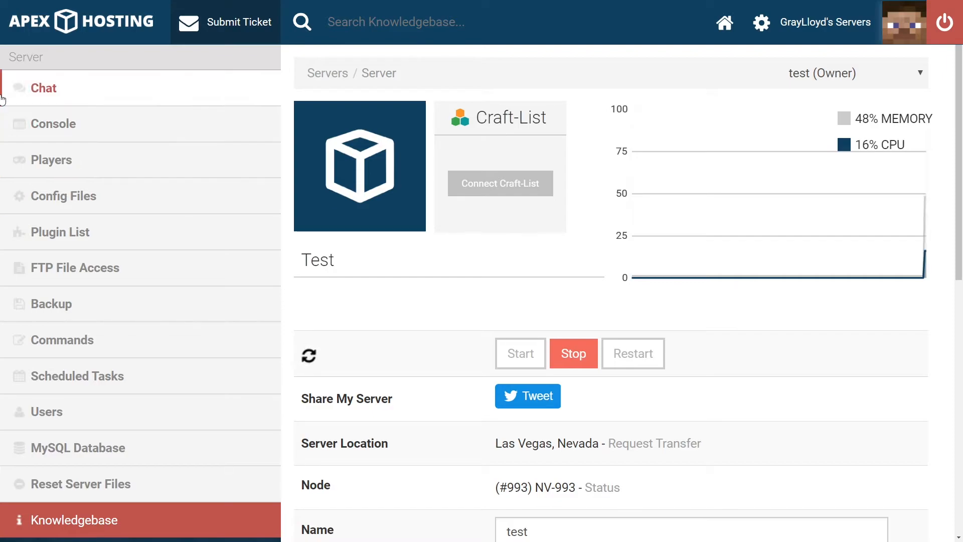
Send the '/fml confirm' command through the server console.
left_click(53, 124)
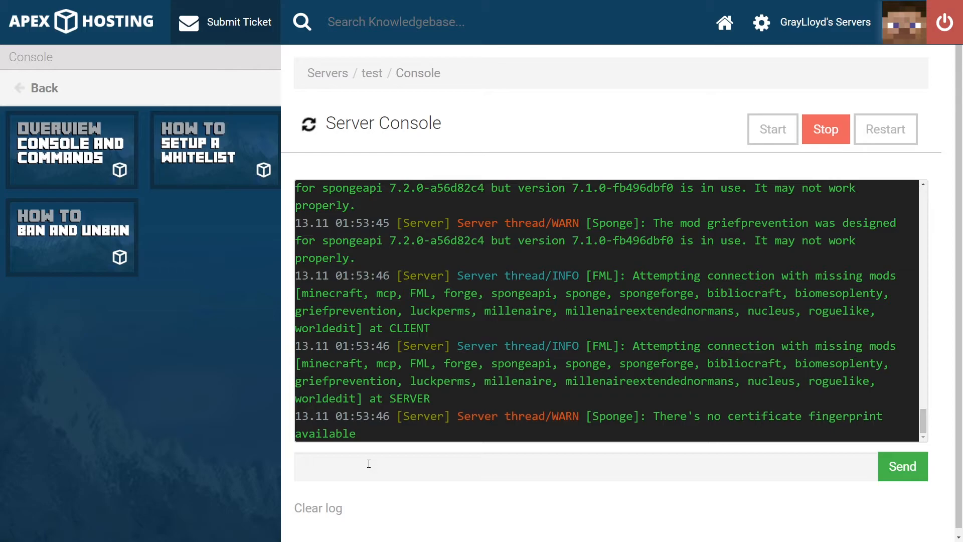
type("/fml confirm")
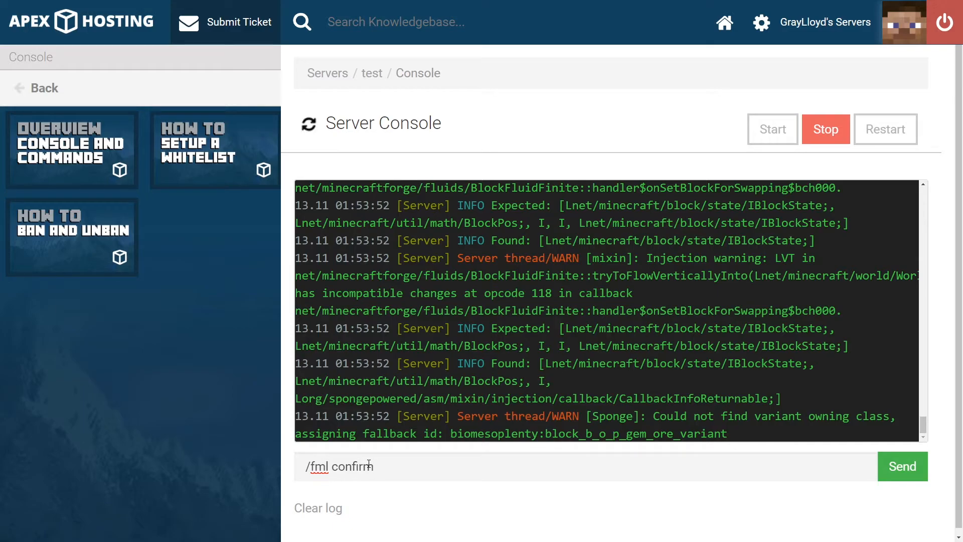
left_click(904, 466)
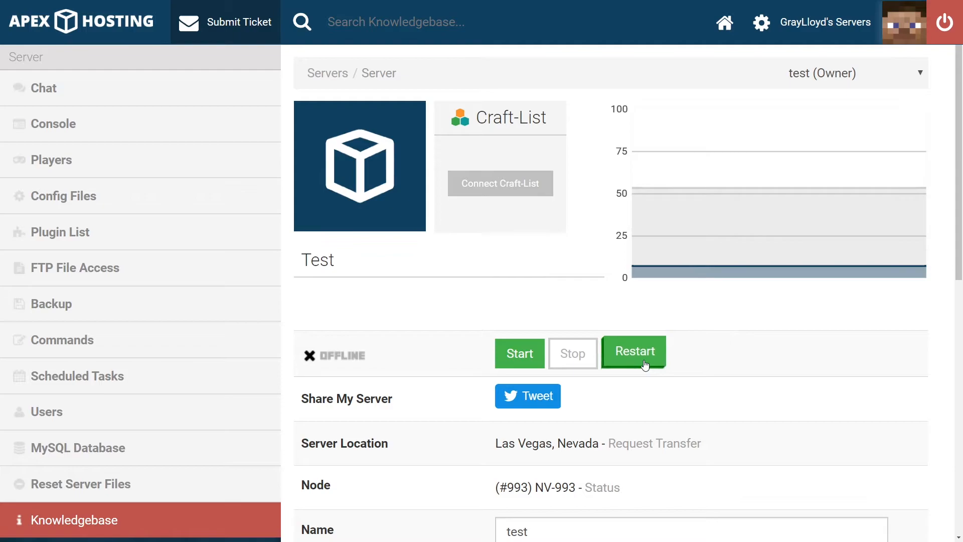
Restart the stopped server and head to FTP File Access.
left_click(634, 353)
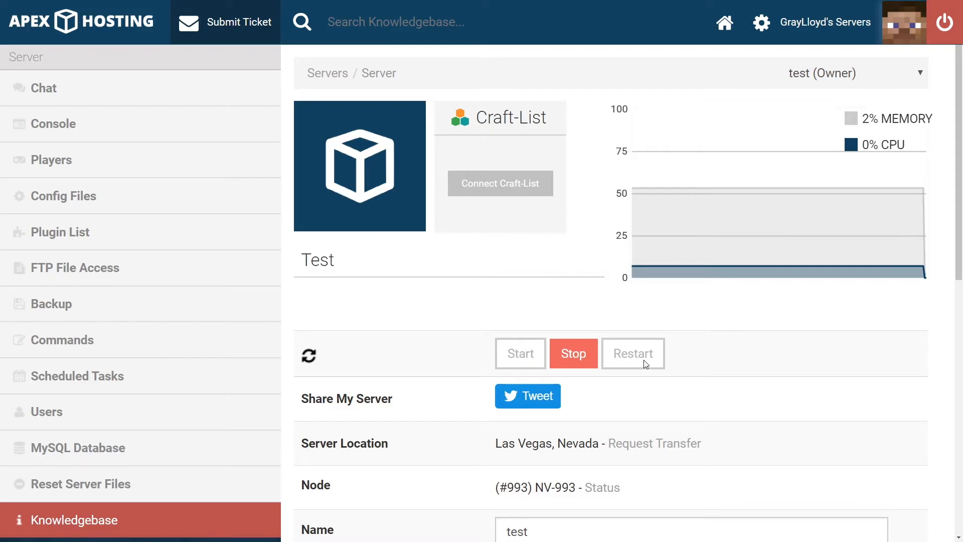
left_click(74, 266)
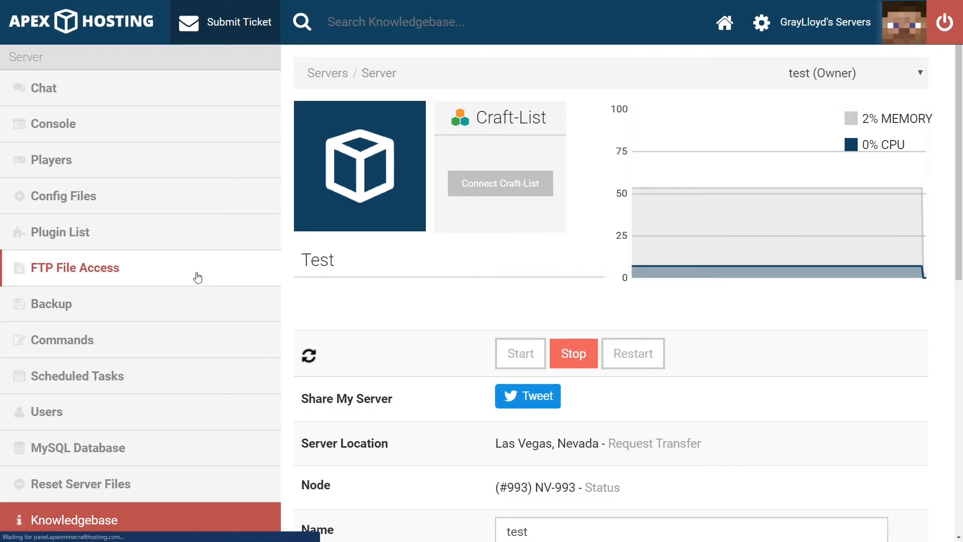
Log in to the web file browser and open the mods folder listing 4 directories and 13 files.
left_click(74, 267)
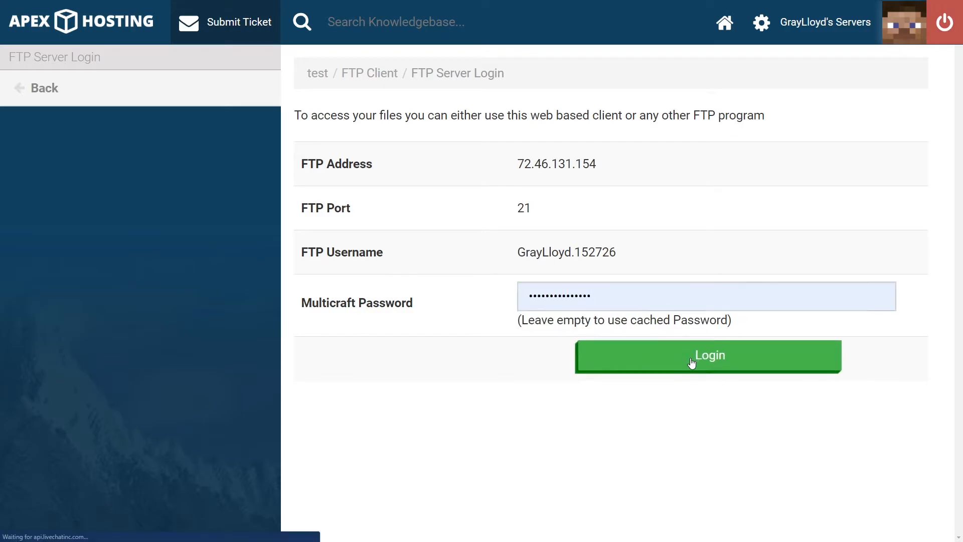
left_click(693, 356)
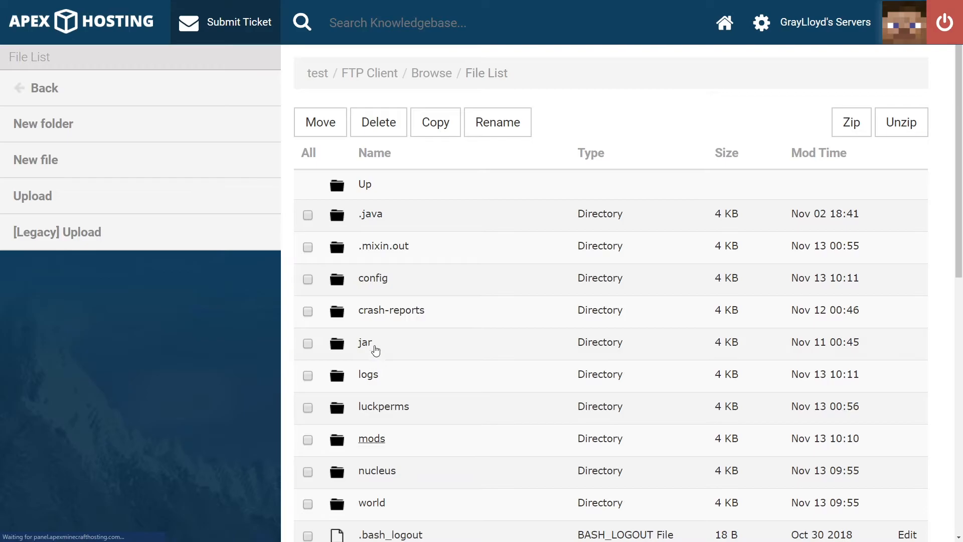
left_click(371, 439)
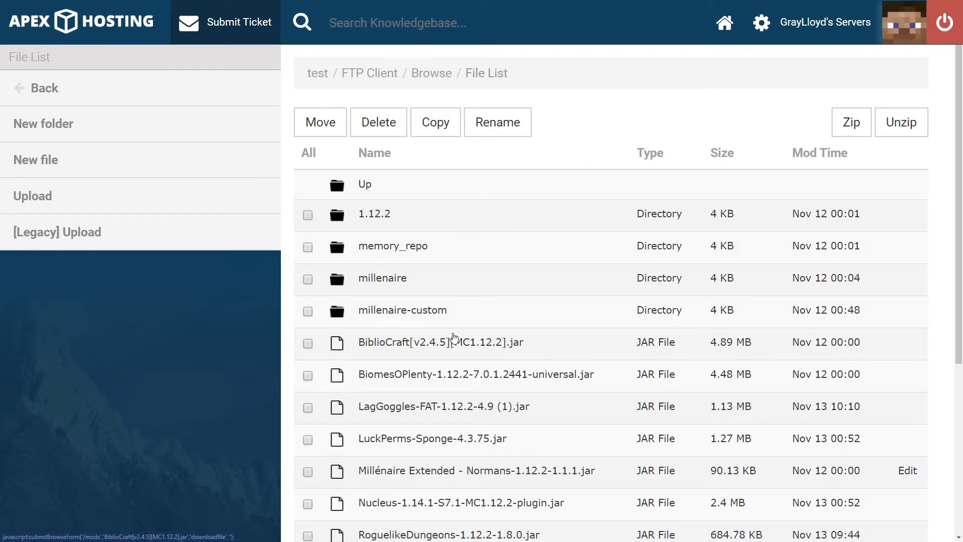
scroll("down", 3)
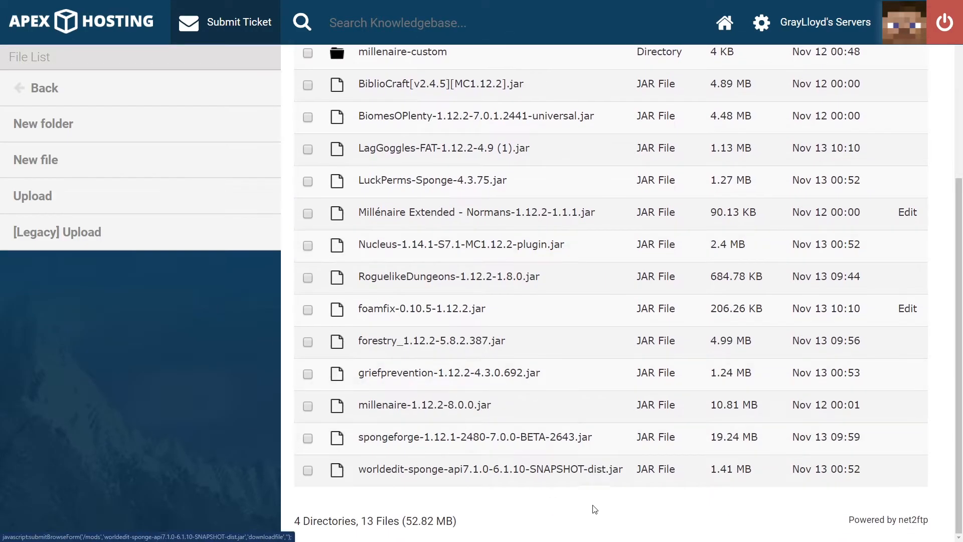
mouse_move(435, 456)
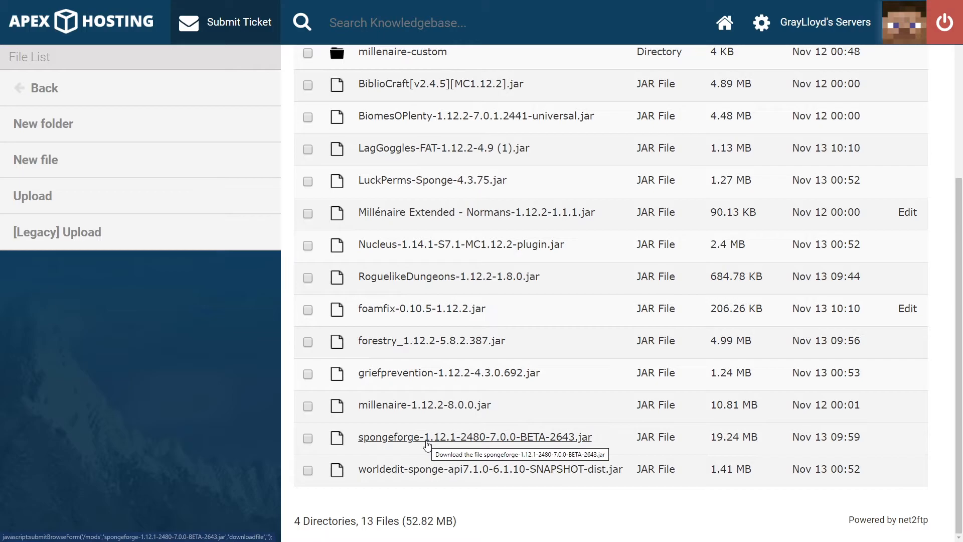
mouse_move(413, 415)
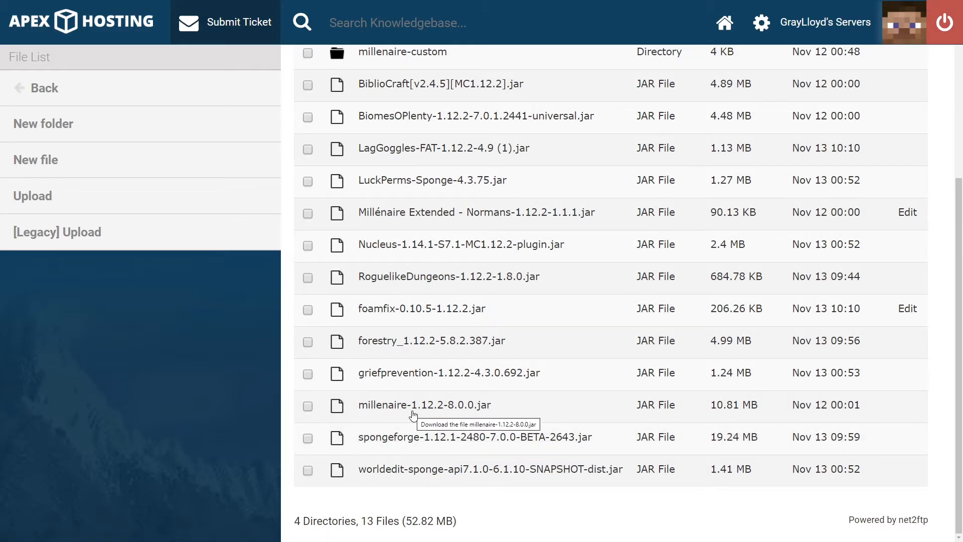
Delete spongeforge-1.12.1-2480-7.0.0-BETA-2643.jar from the mods folder and confirm.
left_click(307, 437)
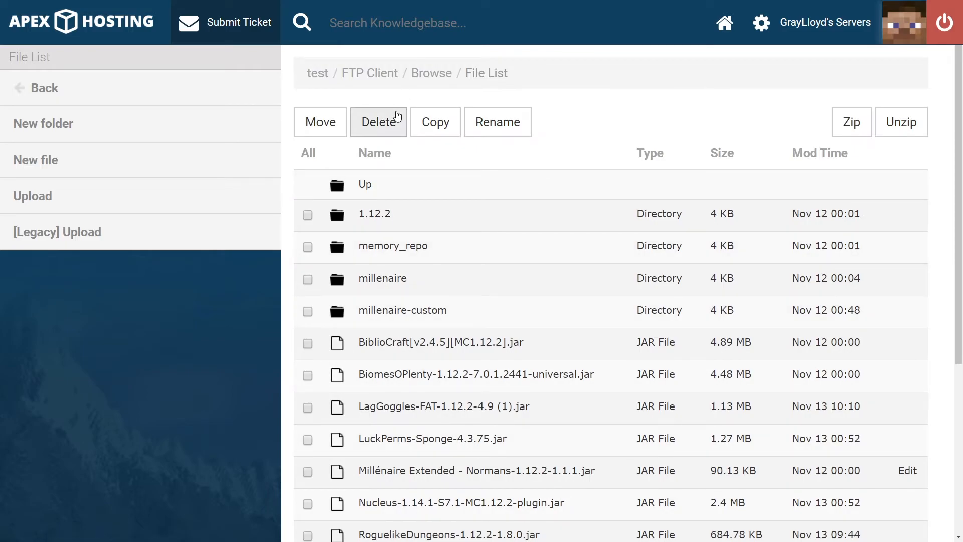
left_click(379, 121)
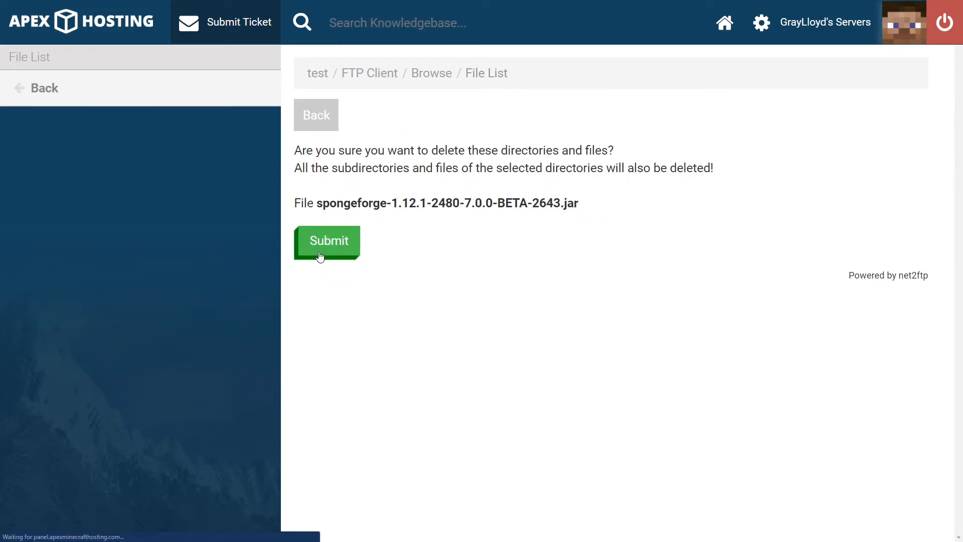
left_click(328, 241)
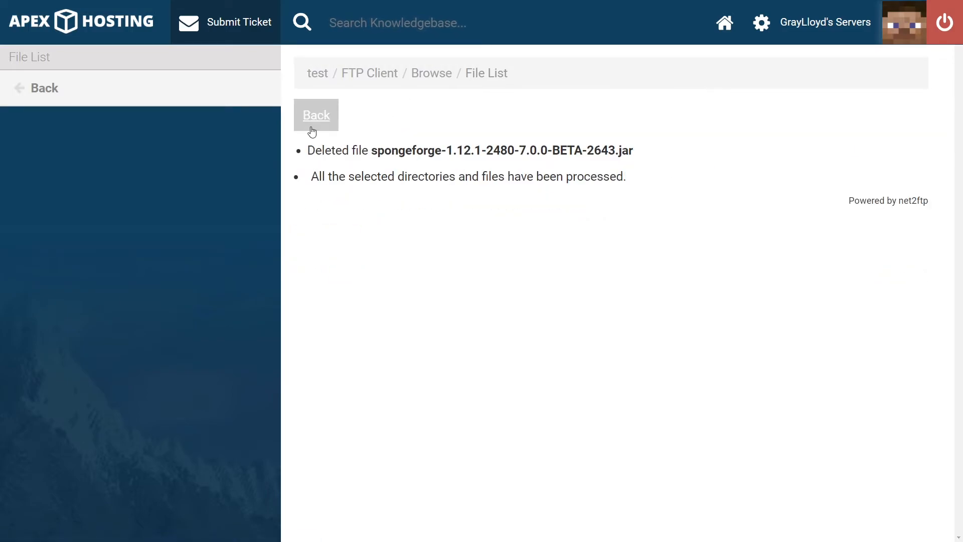
left_click(316, 114)
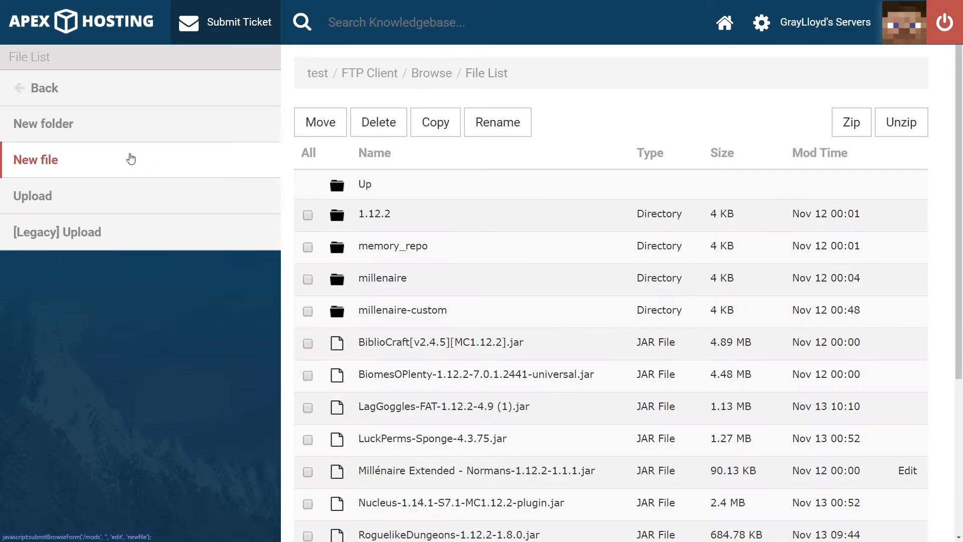
Upload spongeforge-1.12.2-2825-7.1.6 (1).jar into the mods folder and return to the file list.
left_click(33, 196)
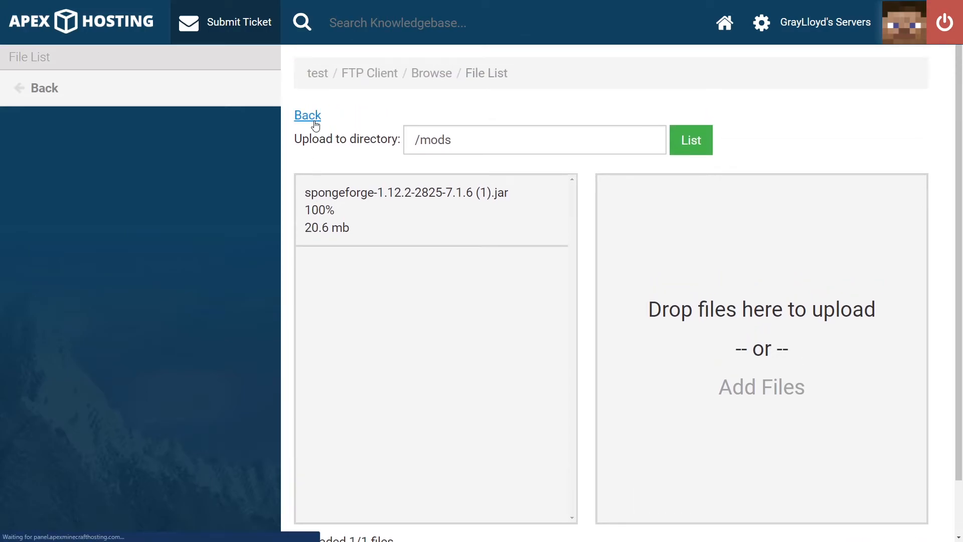
left_click(308, 115)
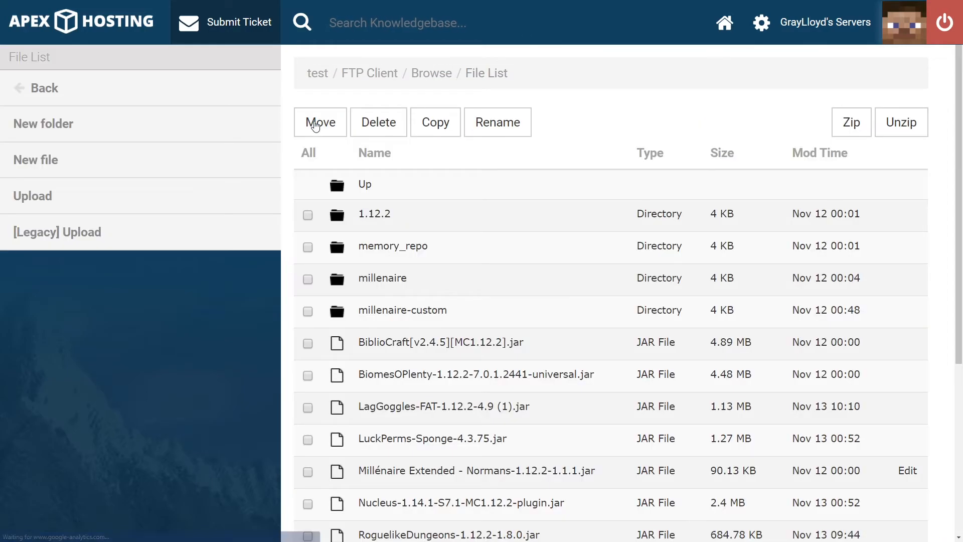
mouse_move(624, 382)
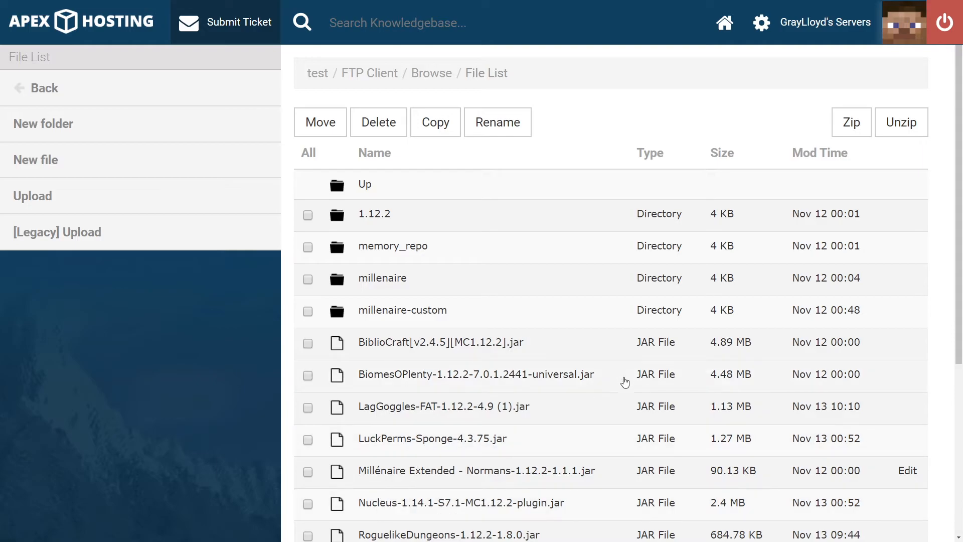
mouse_move(690, 346)
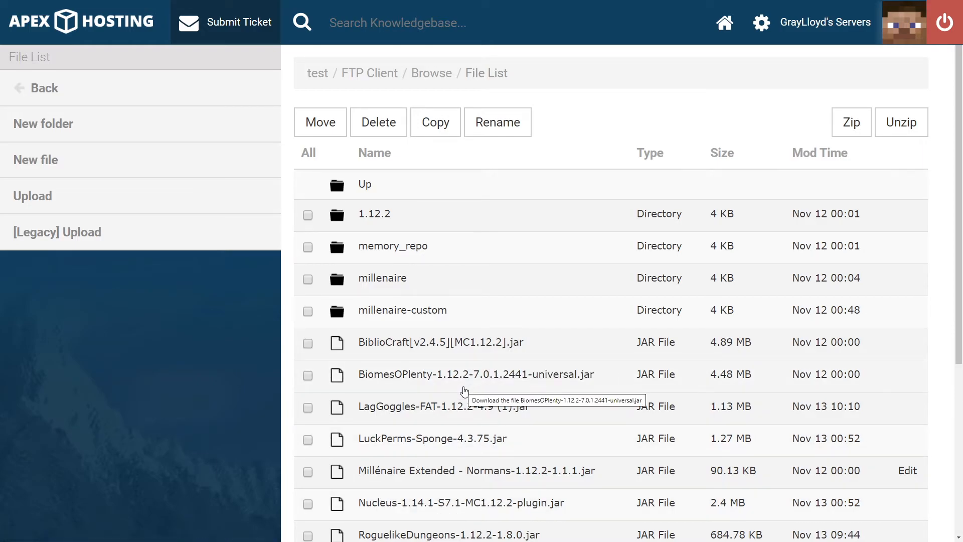
mouse_move(449, 391)
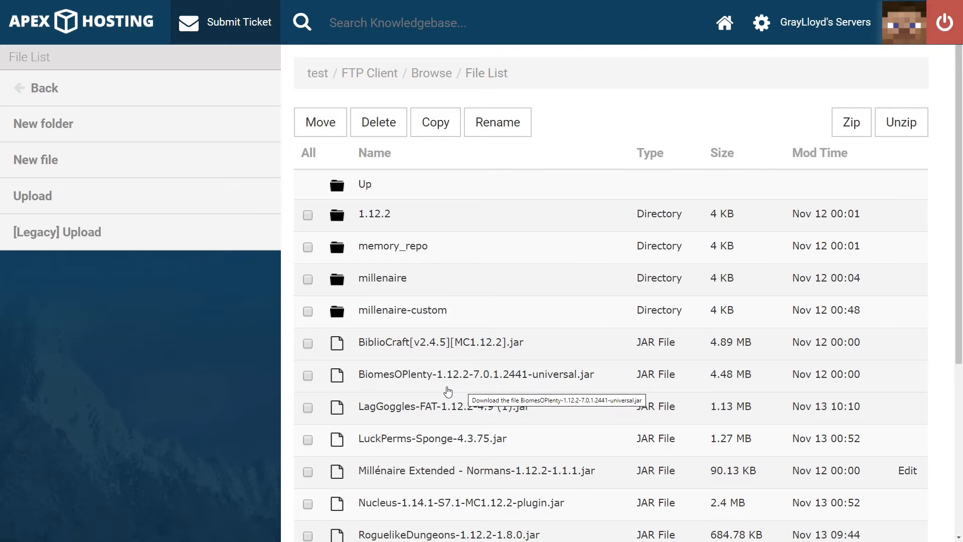
Delete LagGoggles-FAT-1.12.2-4.9 (1).jar and foamfix-0.10.5-1.12.2.jar from the mods folder and confirm.
scroll("down", 3)
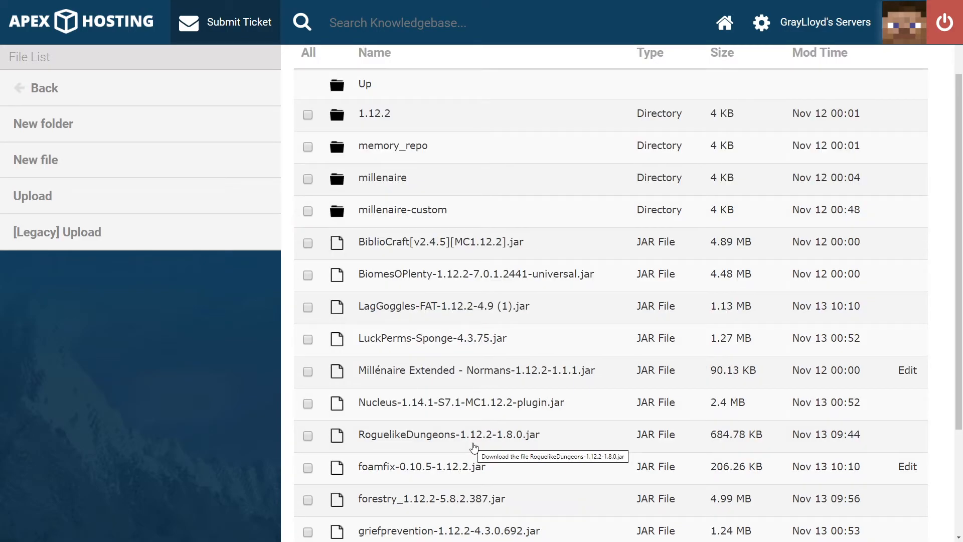
mouse_move(282, 472)
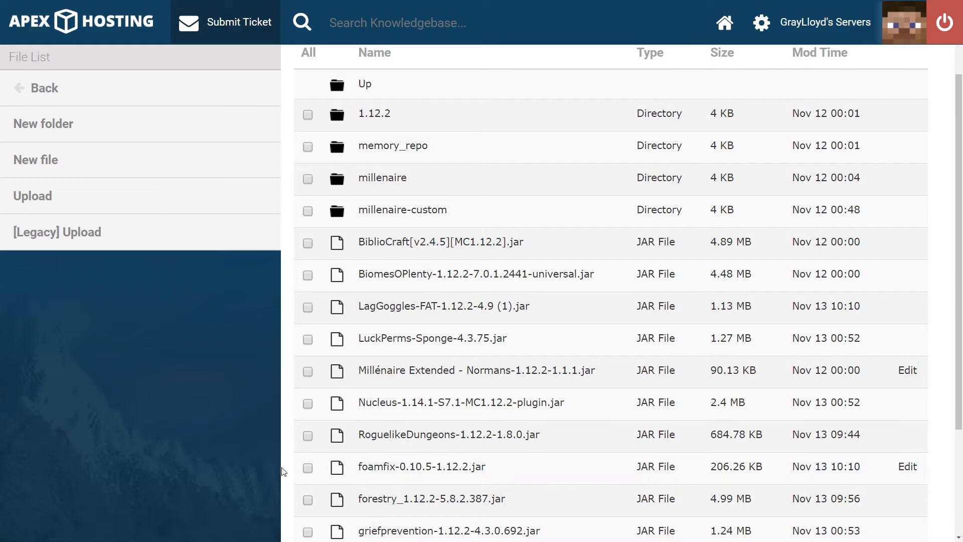
left_click(307, 306)
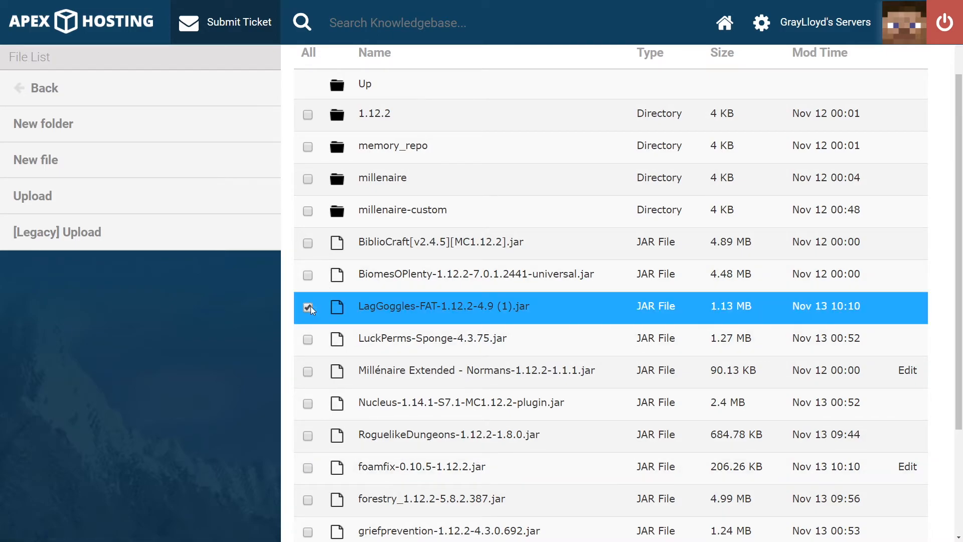
left_click(307, 466)
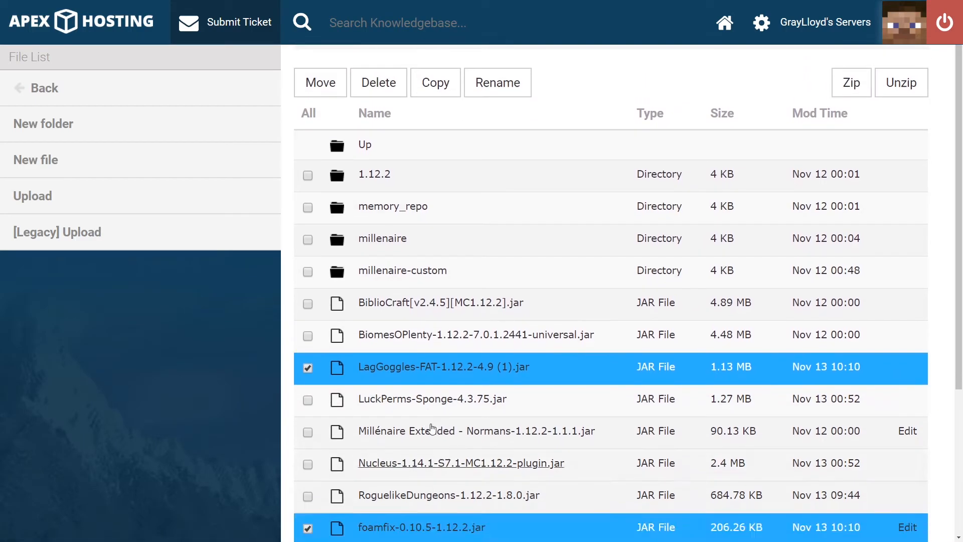
scroll("down", 3)
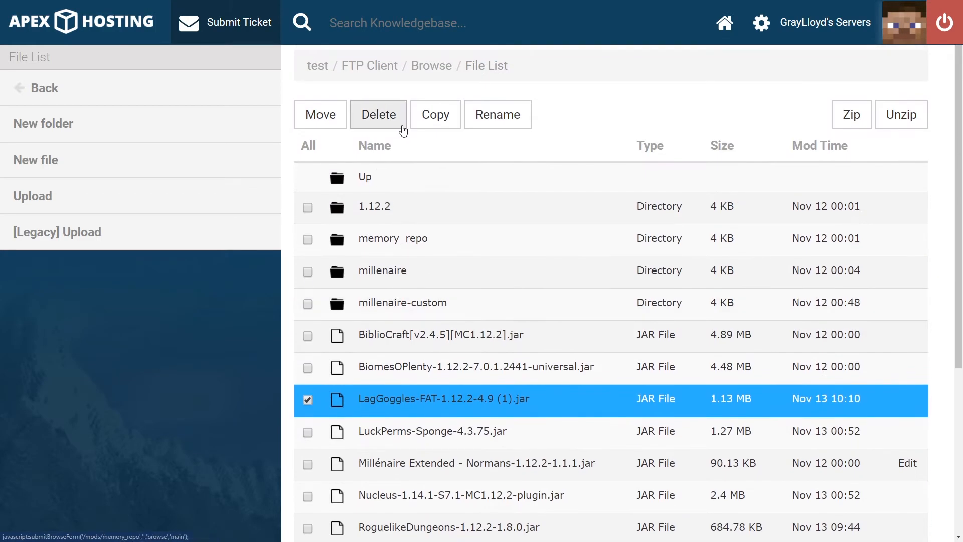
left_click(378, 114)
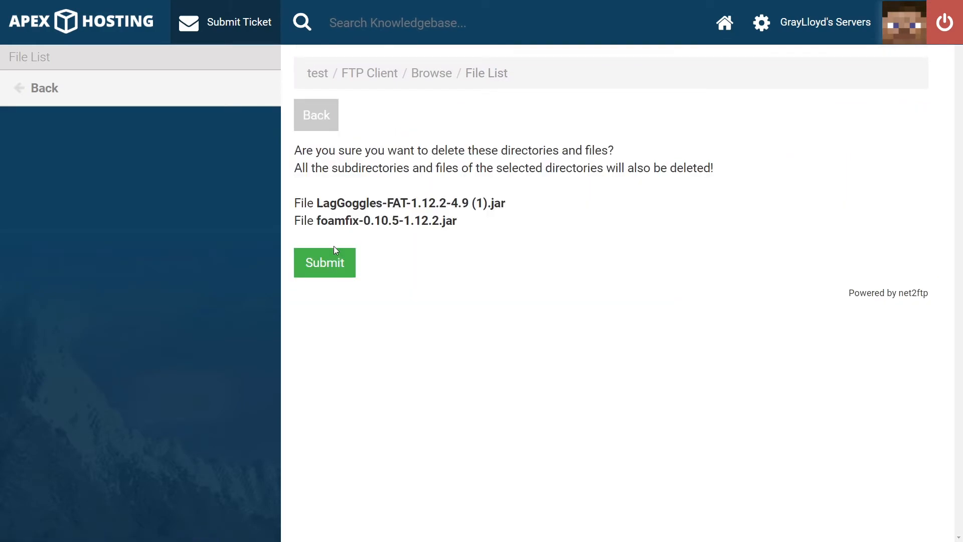
left_click(325, 263)
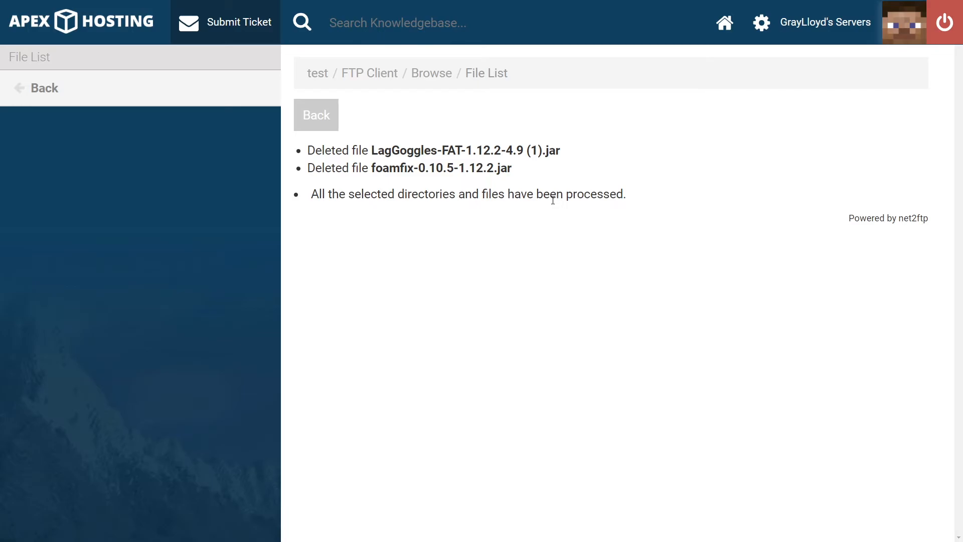
mouse_move(366, 100)
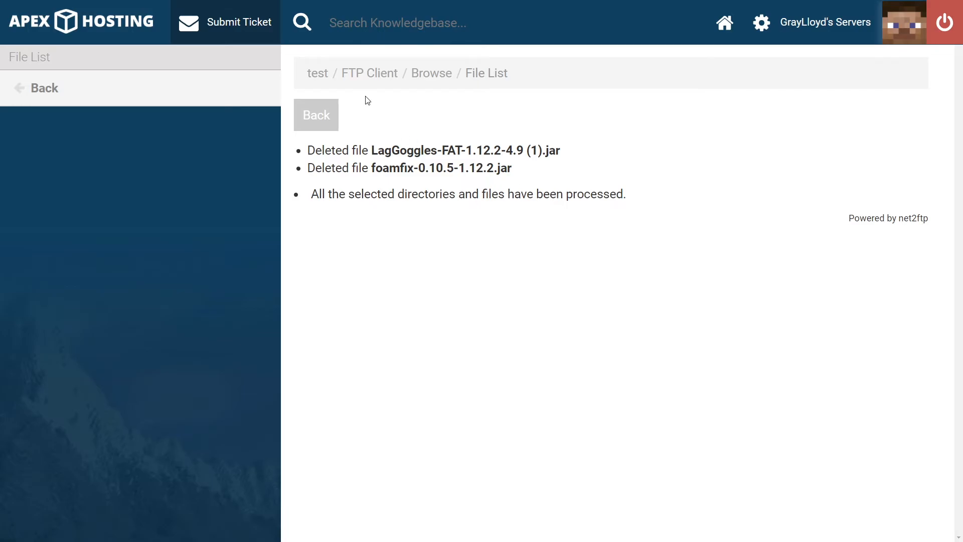
mouse_move(317, 73)
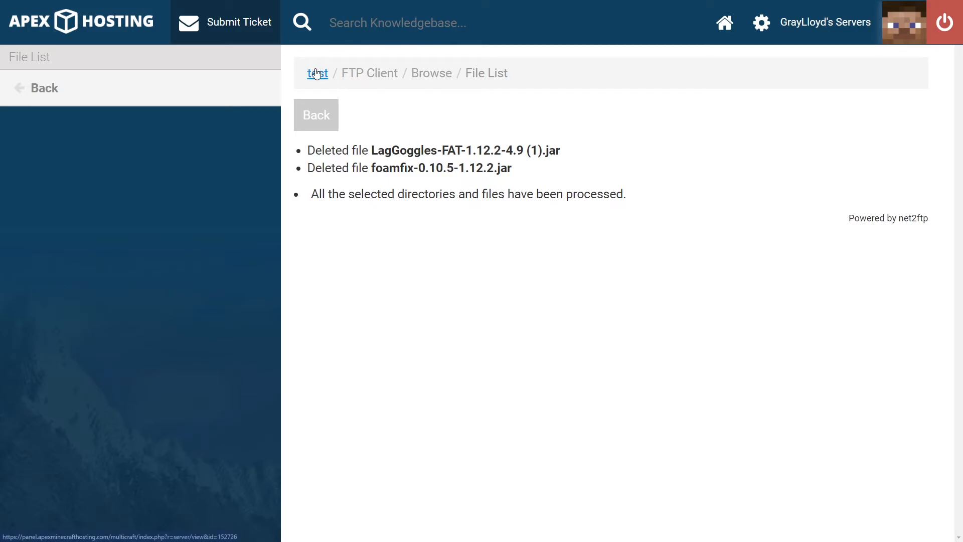
On the test server overview, clear the World field and save the blank setting.
left_click(317, 73)
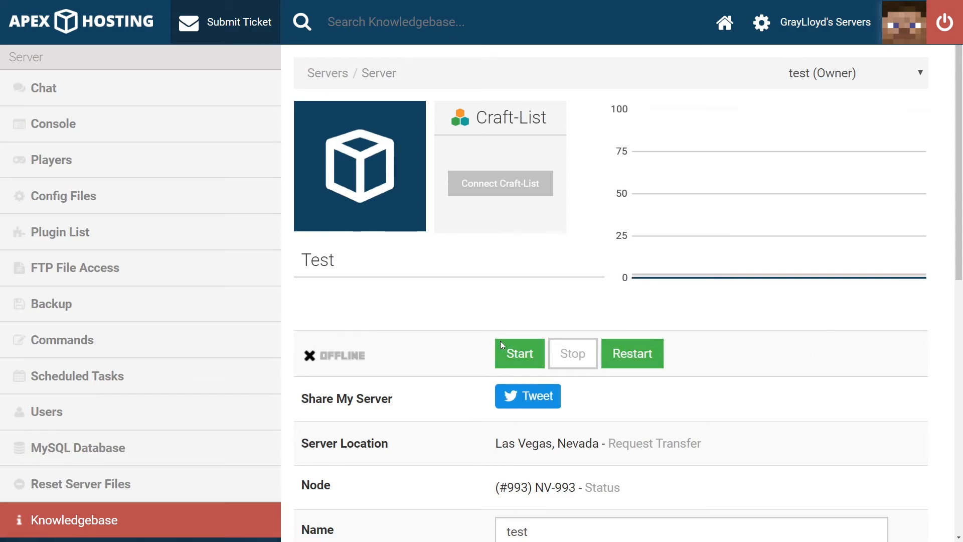
mouse_move(381, 402)
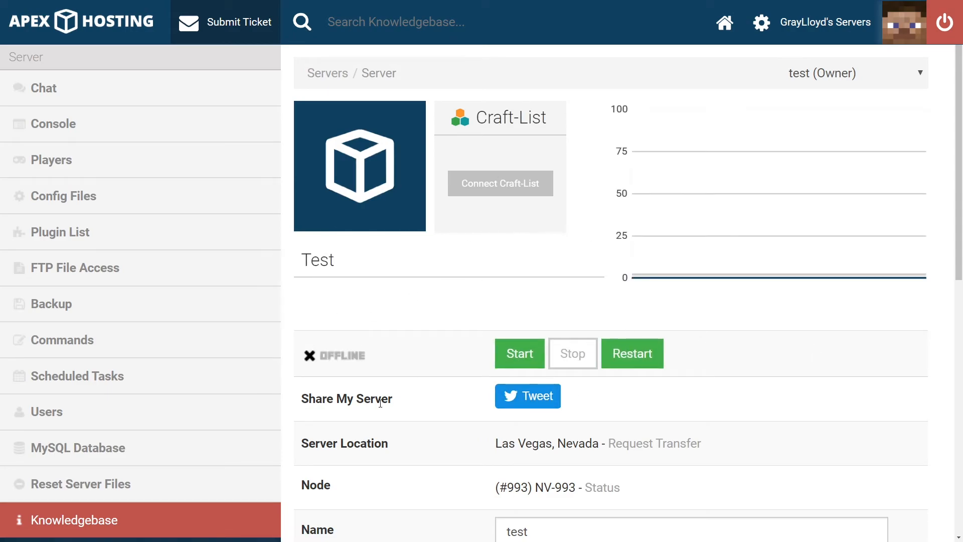
mouse_move(448, 373)
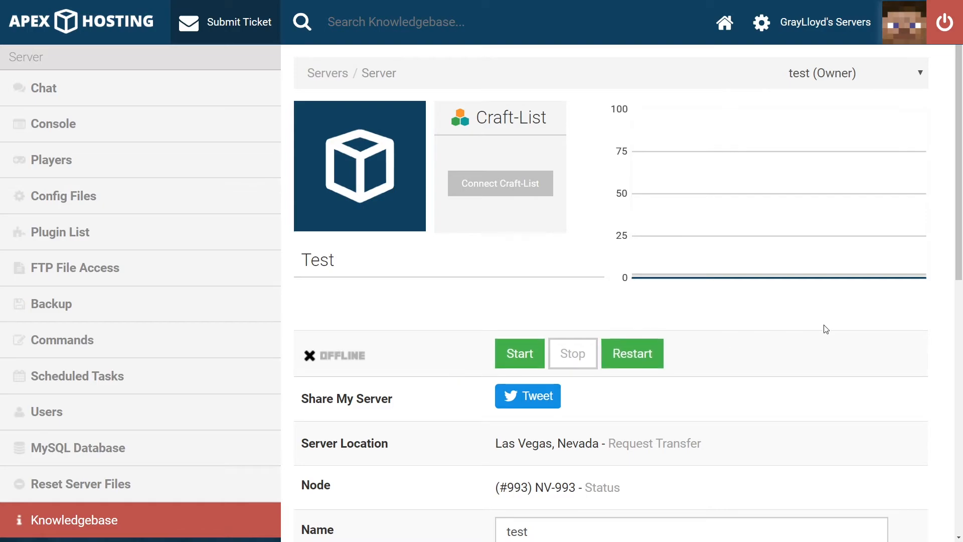
mouse_move(823, 332)
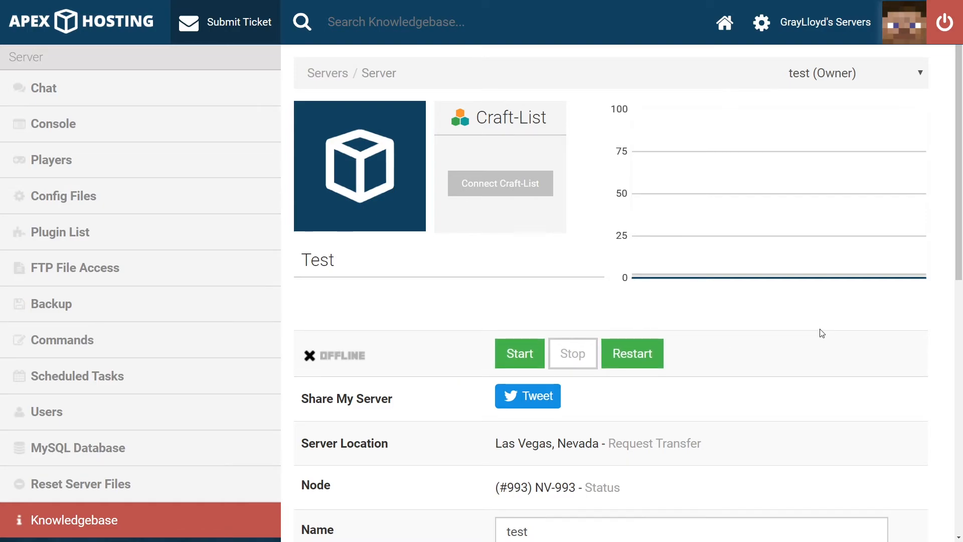
scroll("down", 3)
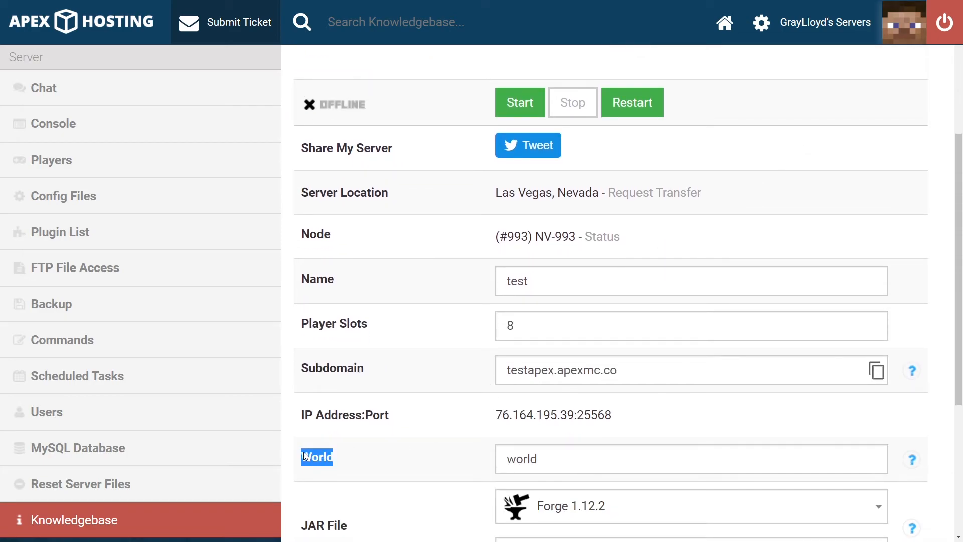
double_click(522, 460)
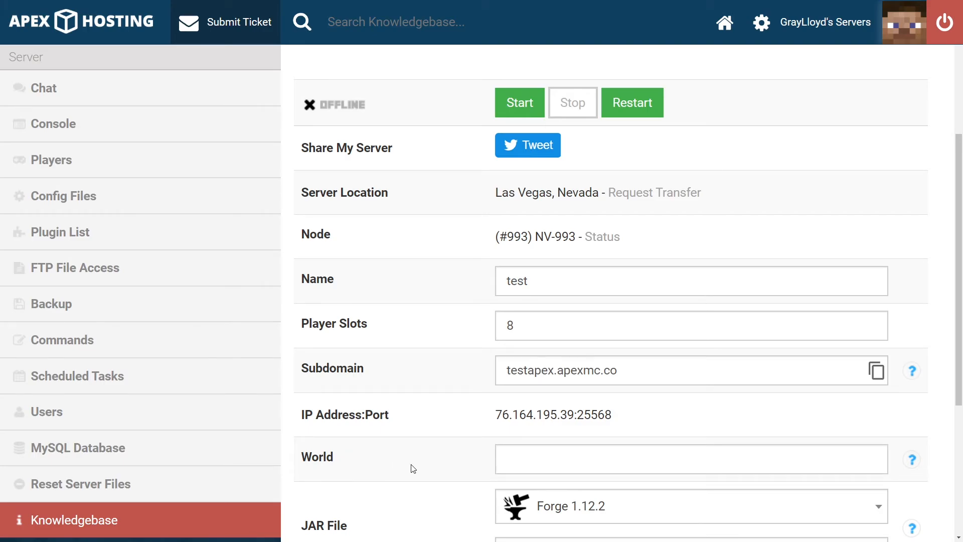
scroll("down", 3)
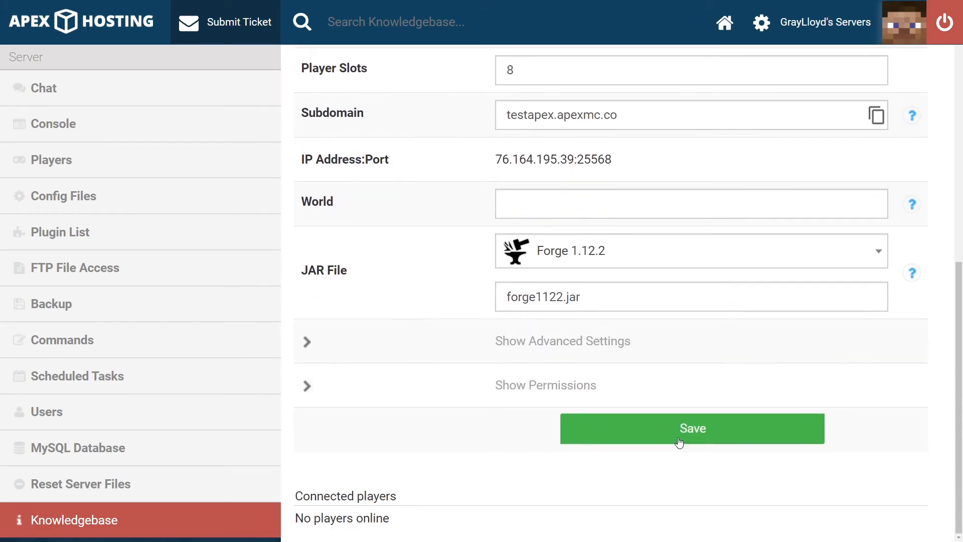
left_click(693, 429)
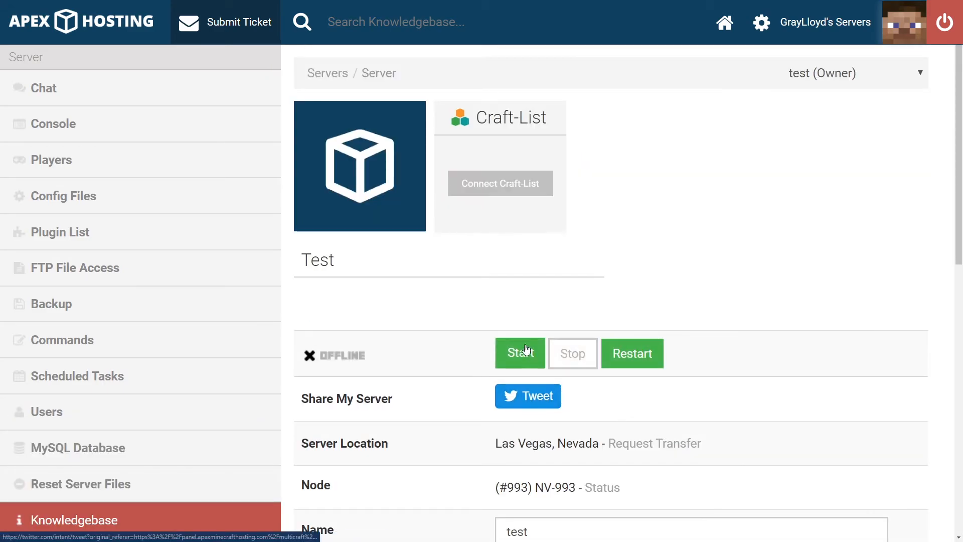
mouse_move(709, 365)
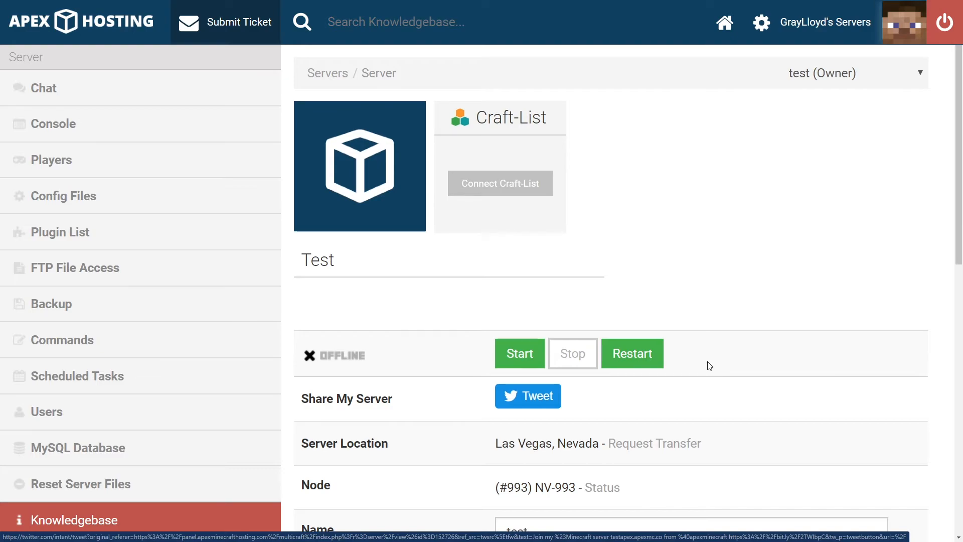
mouse_move(624, 310)
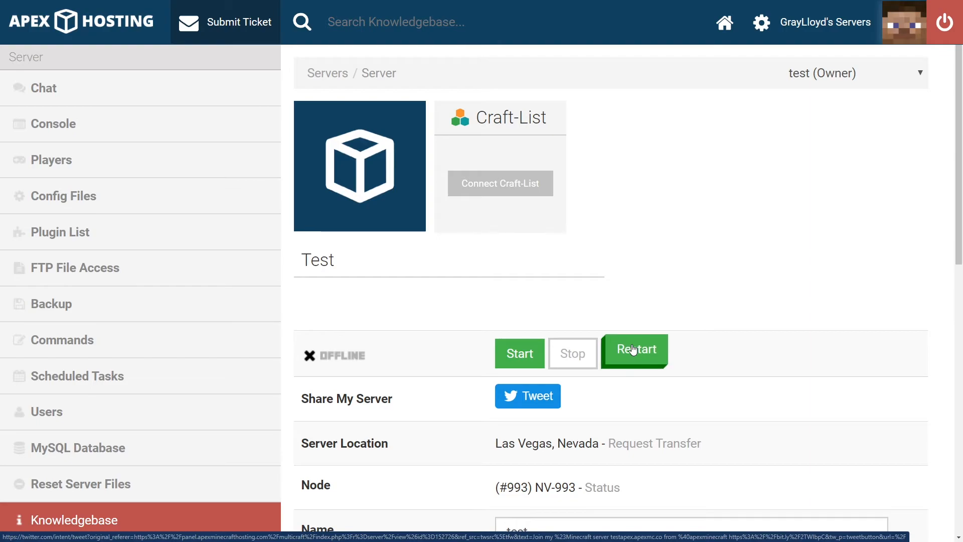
left_click(635, 349)
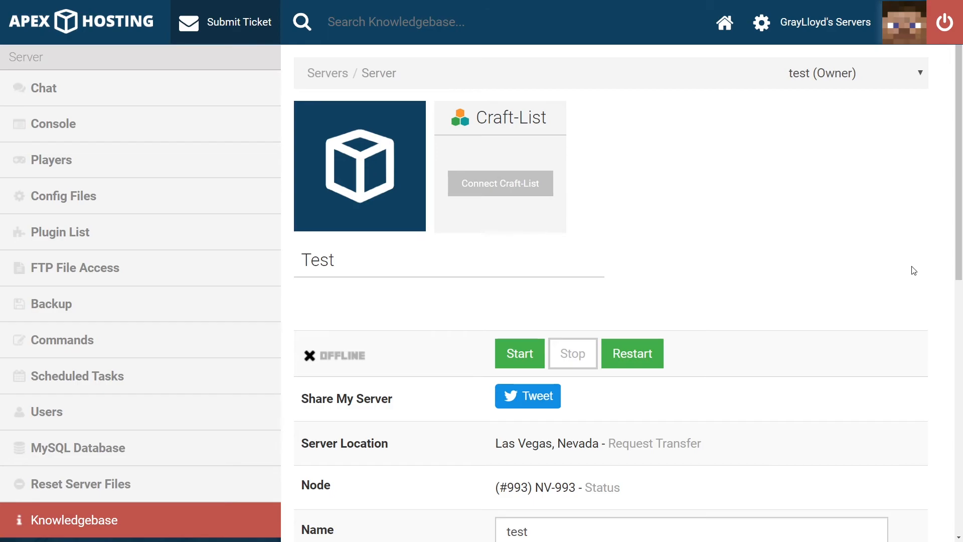
Log in to FTP File Access and browse into the mods folder.
left_click(74, 267)
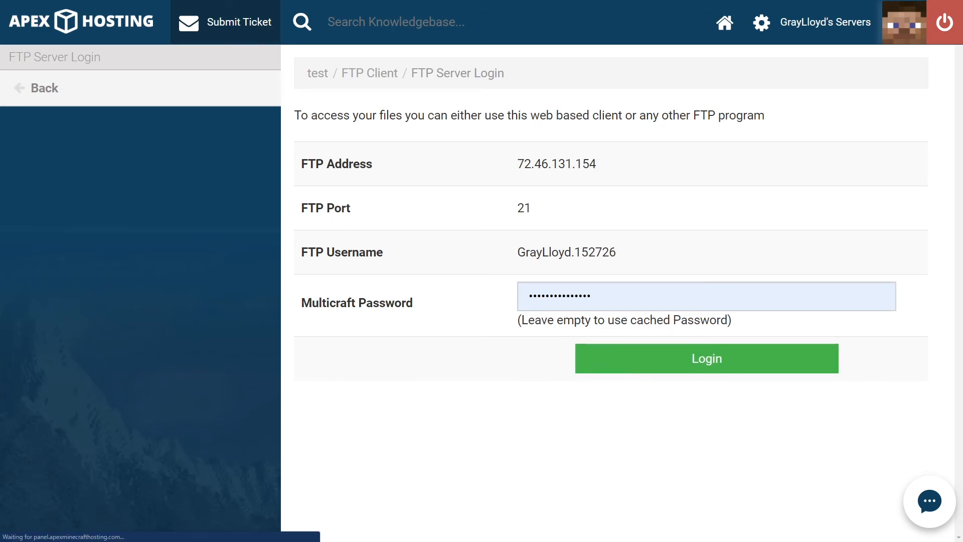
left_click(707, 358)
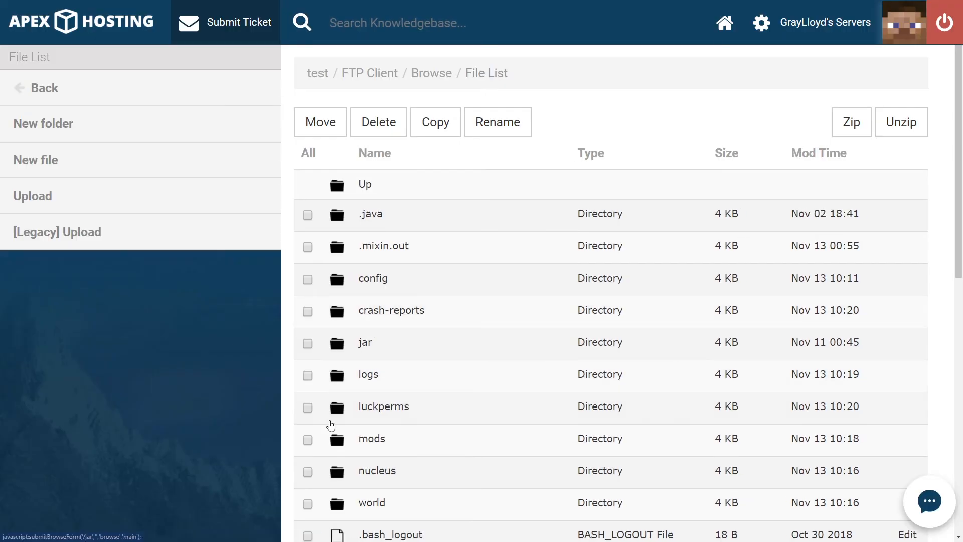
left_click(371, 439)
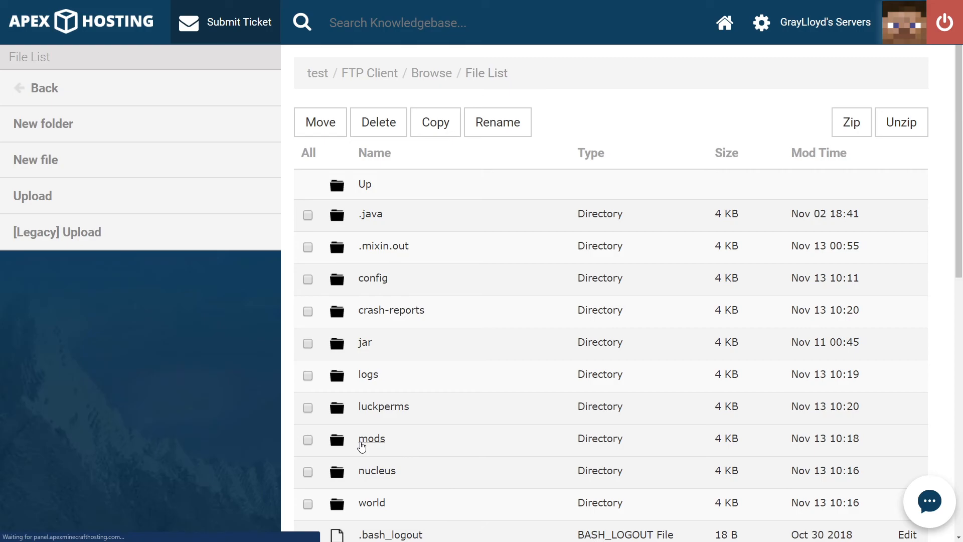
left_click(371, 439)
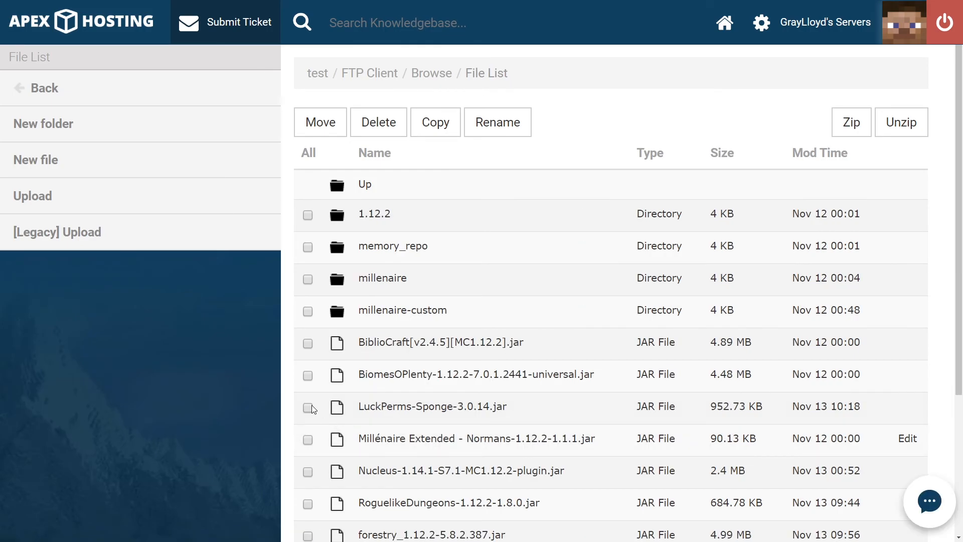
mouse_move(310, 407)
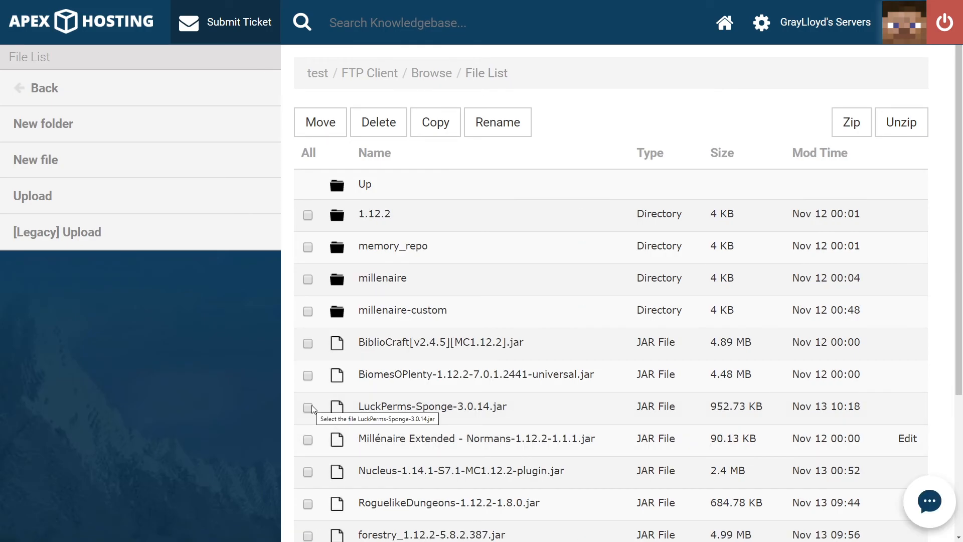
Delete LuckPerms-Sponge-3.0.14.jar from the mods folder and confirm.
left_click(307, 408)
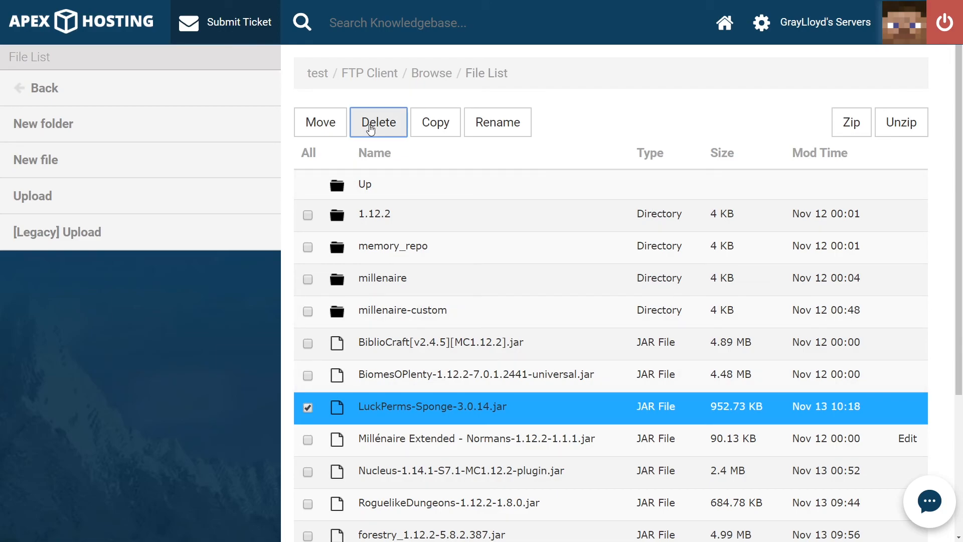
left_click(380, 121)
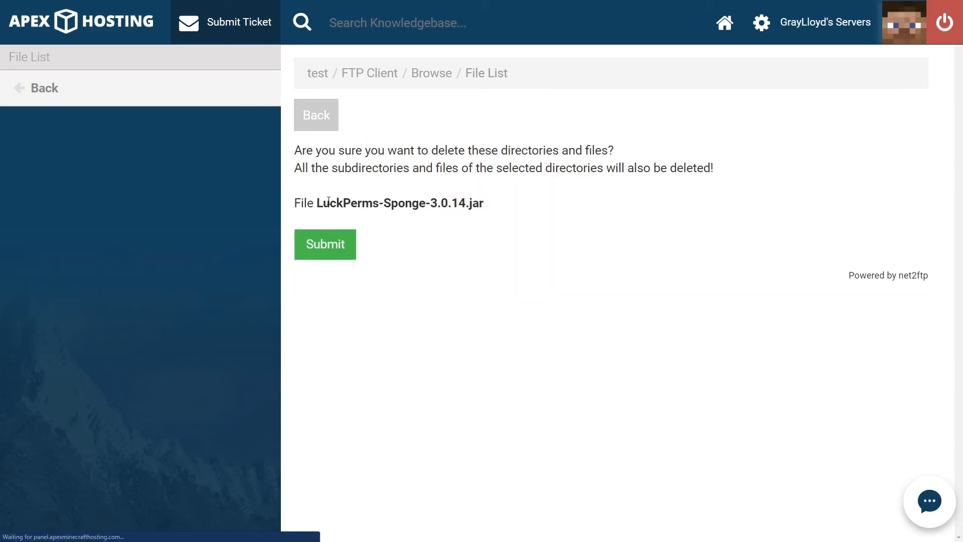
left_click(325, 244)
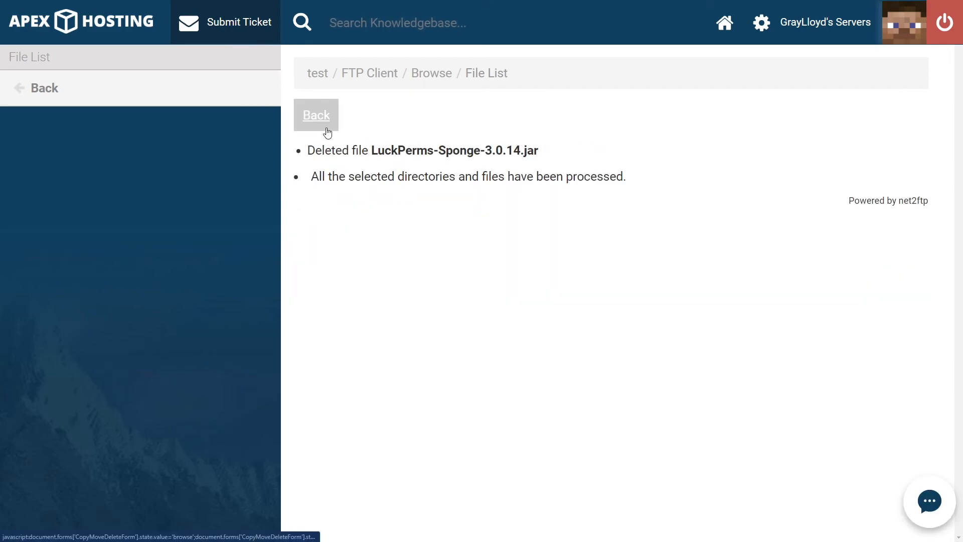
Return to the mods listing and bring up the upload page for /mods.
left_click(316, 114)
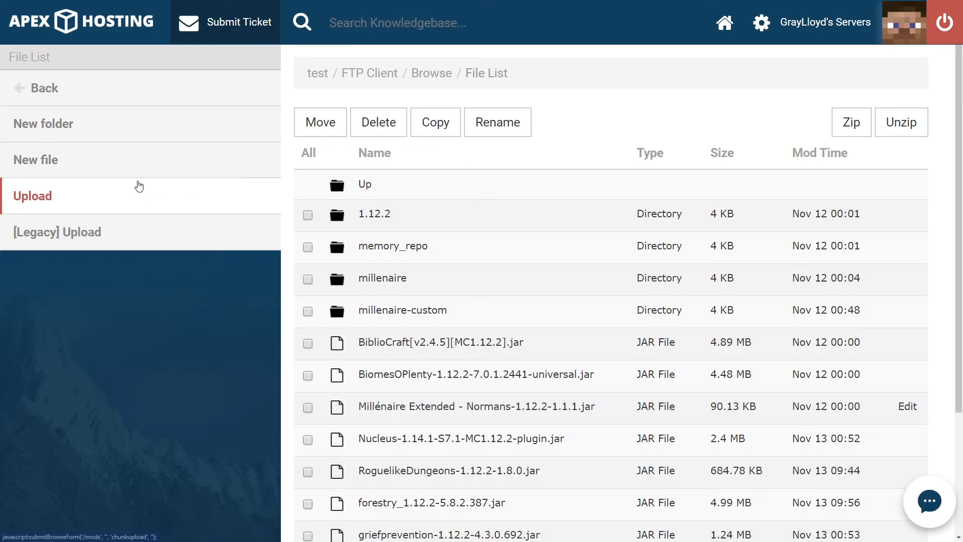
left_click(32, 196)
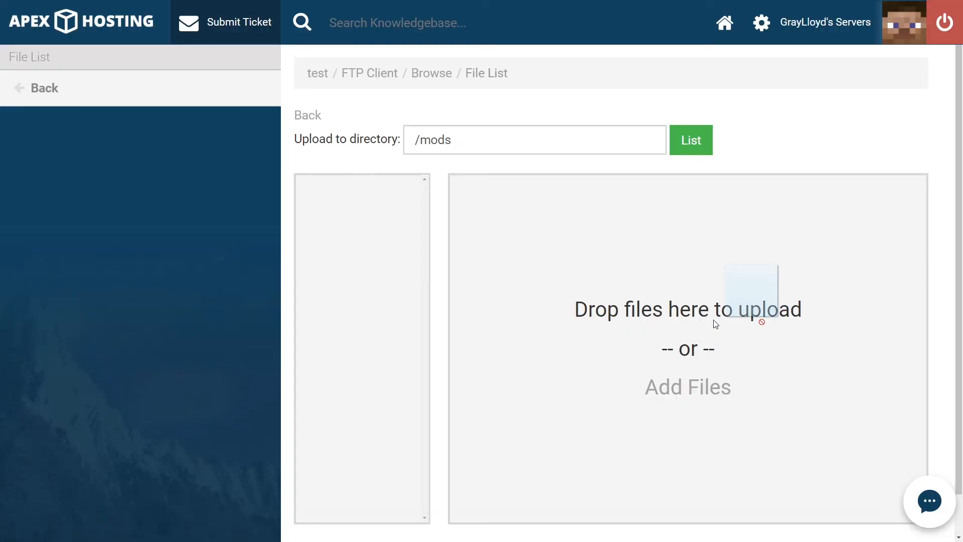